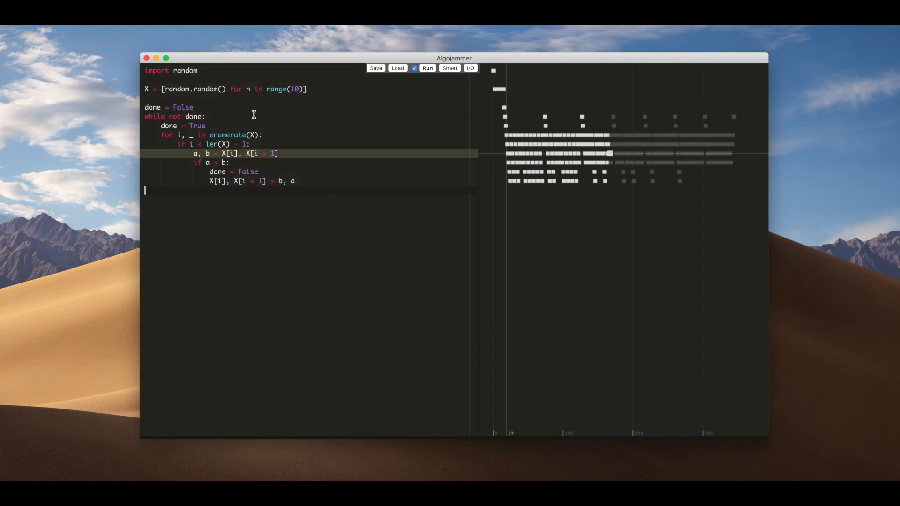
mouse_move(485, 121)
text(5)
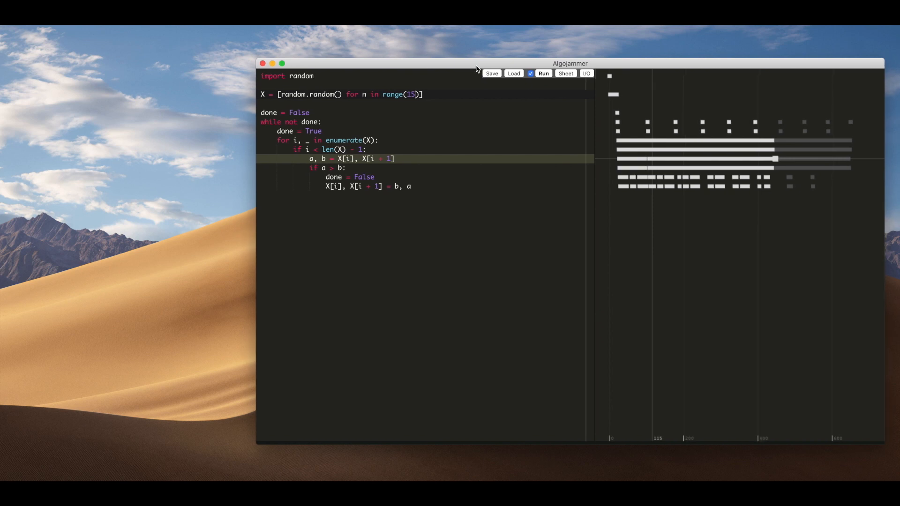
Open the Sheet and add a watch for the loop index i.
click(565, 73)
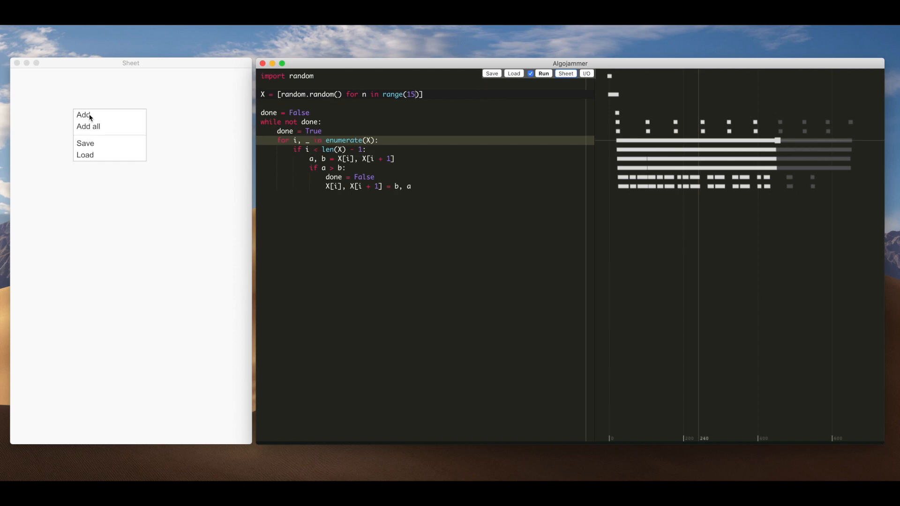
click(80, 116)
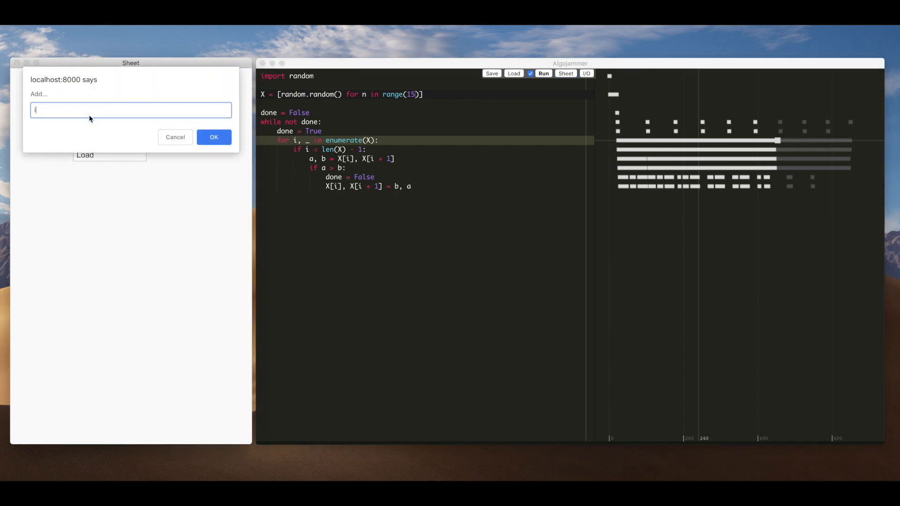
click(214, 136)
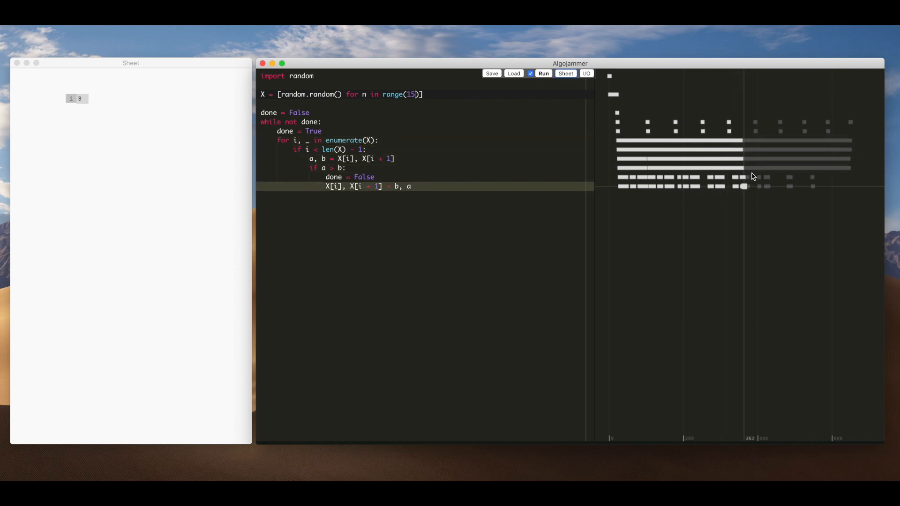
Scrub the execution timeline, then add a second watch for list X.
drag(752, 176, 814, 182)
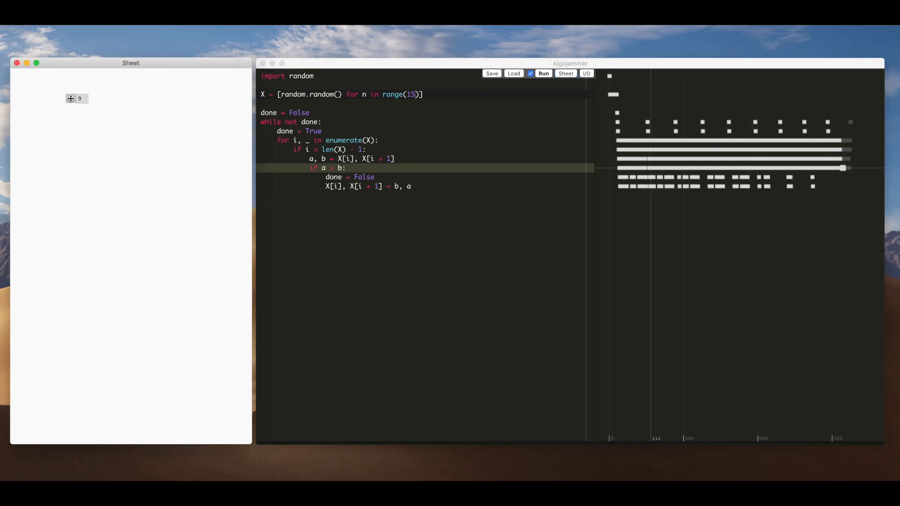
right_click(77, 99)
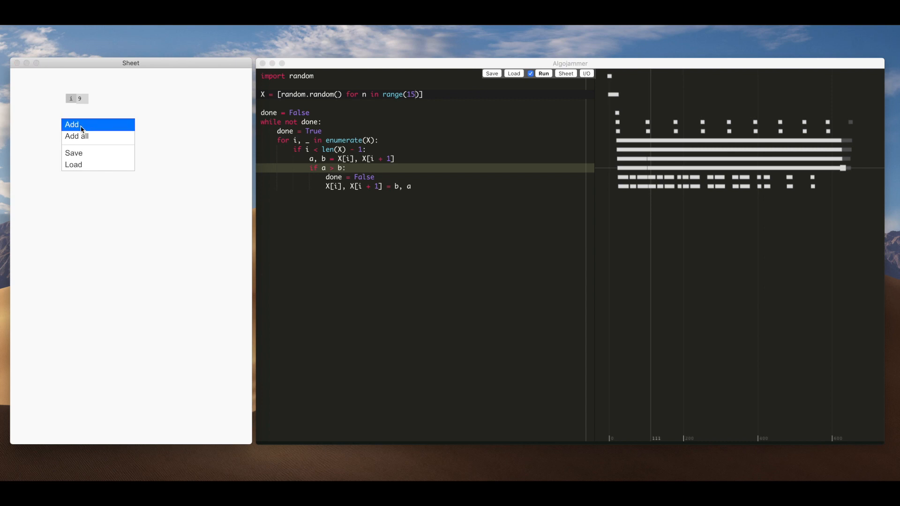
click(78, 124)
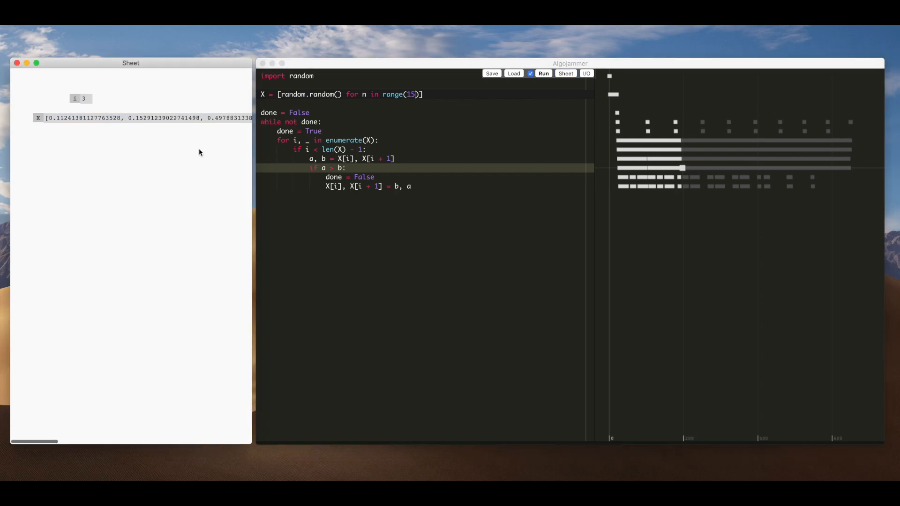
Open the X watch's display options to choose the Text > Numbered List template.
right_click(38, 117)
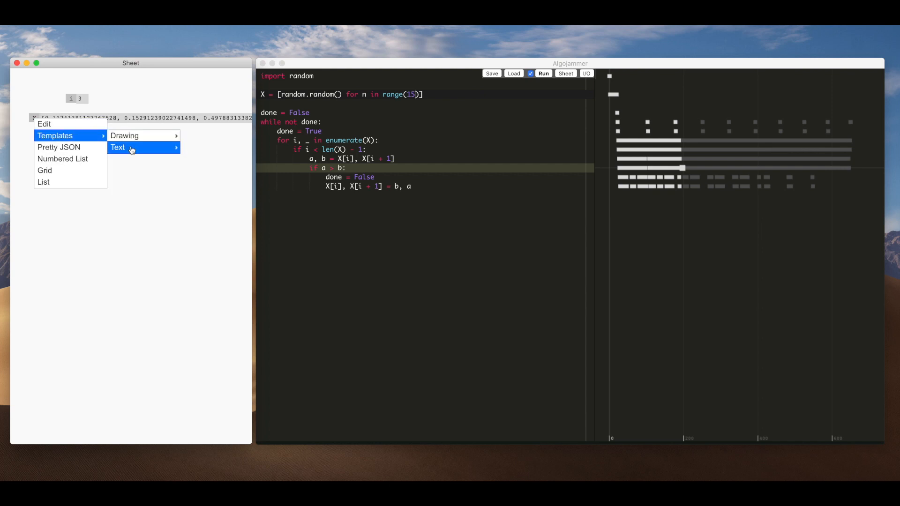
mouse_move(100, 150)
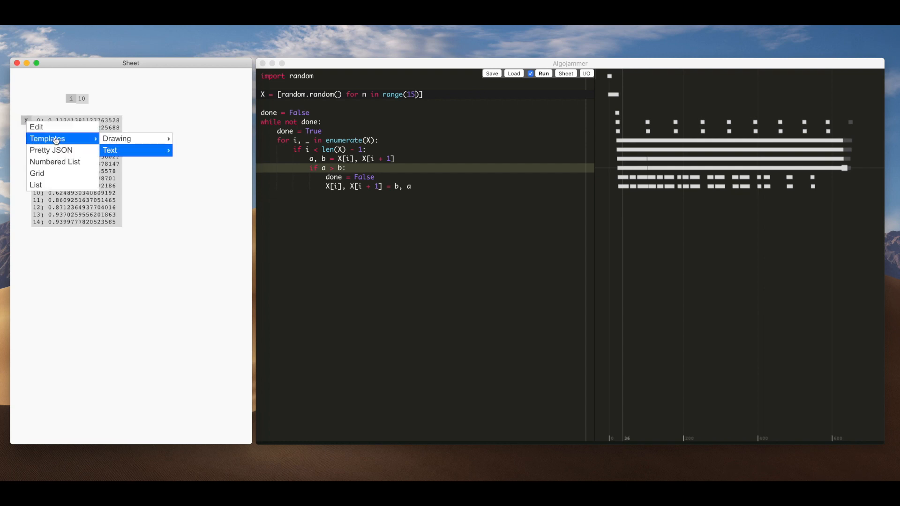
mouse_move(117, 139)
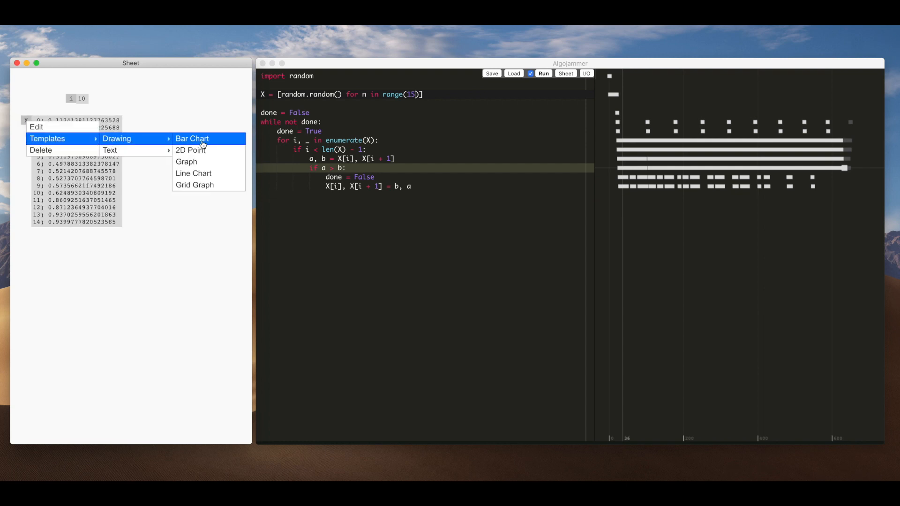
Apply the Bar Chart template to X, trying range(150) before reverting to range(15).
click(192, 139)
text(0)
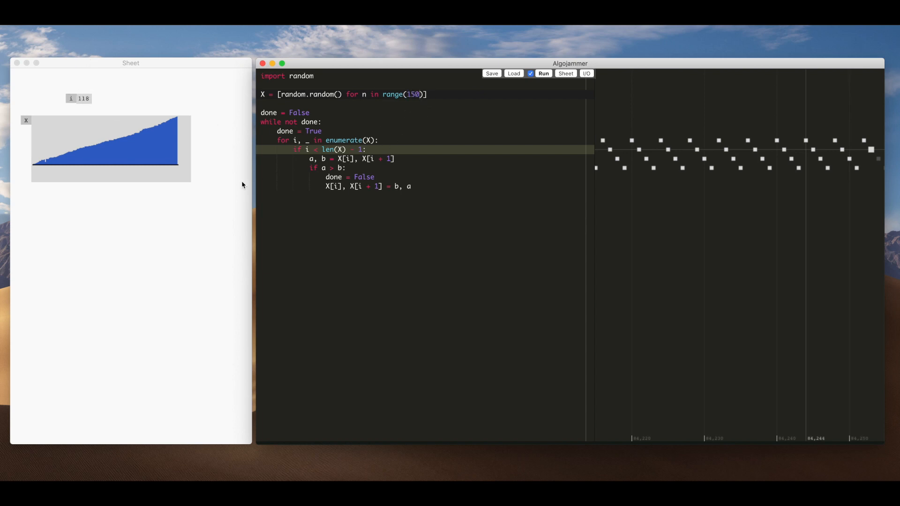
click(418, 94)
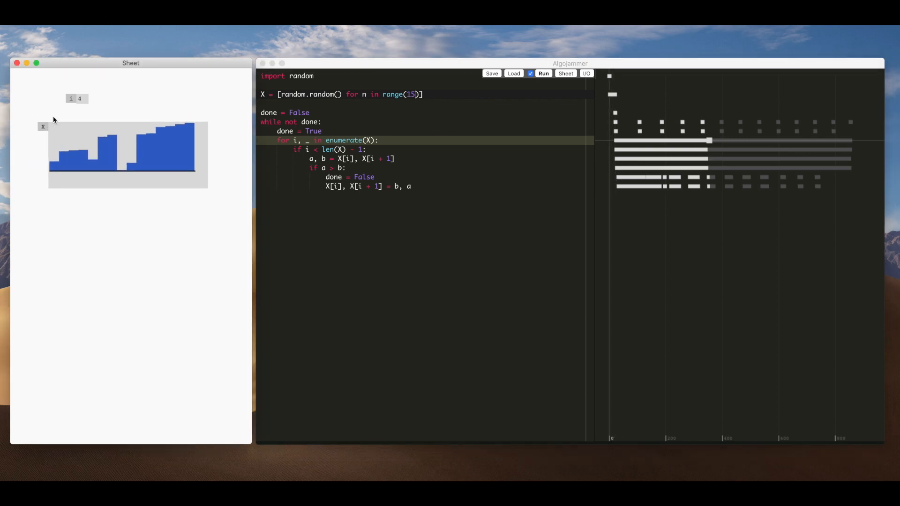
Edit the i watch to print 'the value of i is' with i, adding a range(5) loop.
right_click(75, 98)
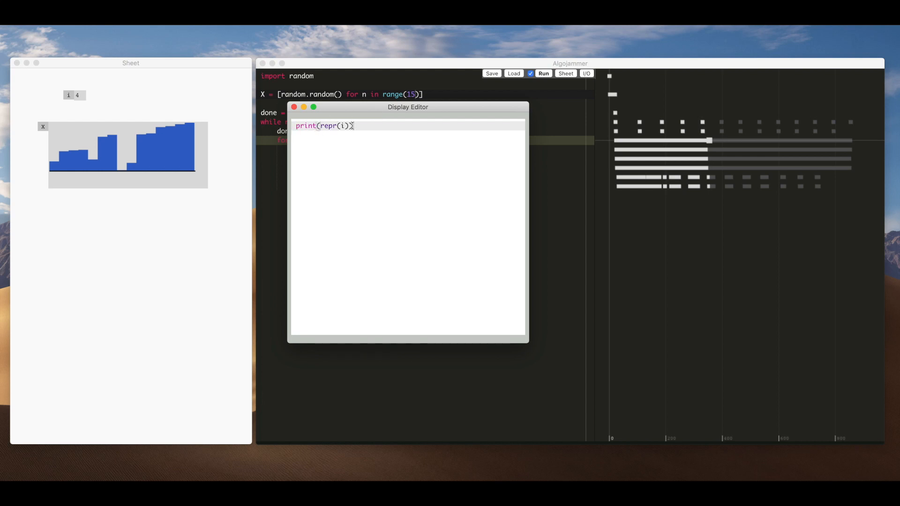
text())
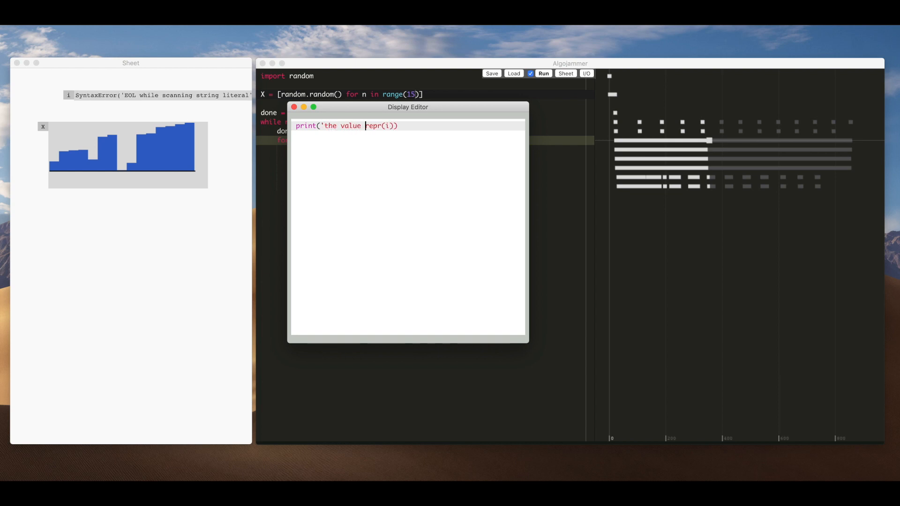
text(of)
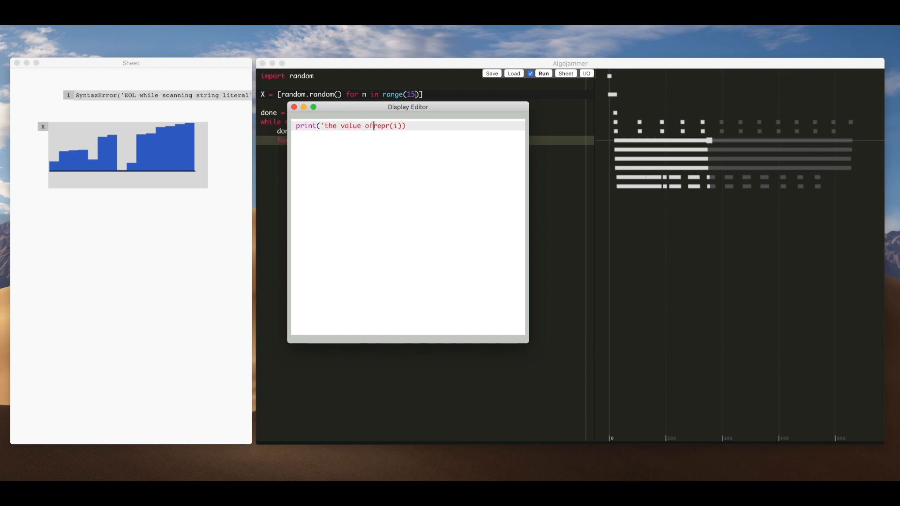
text(i)
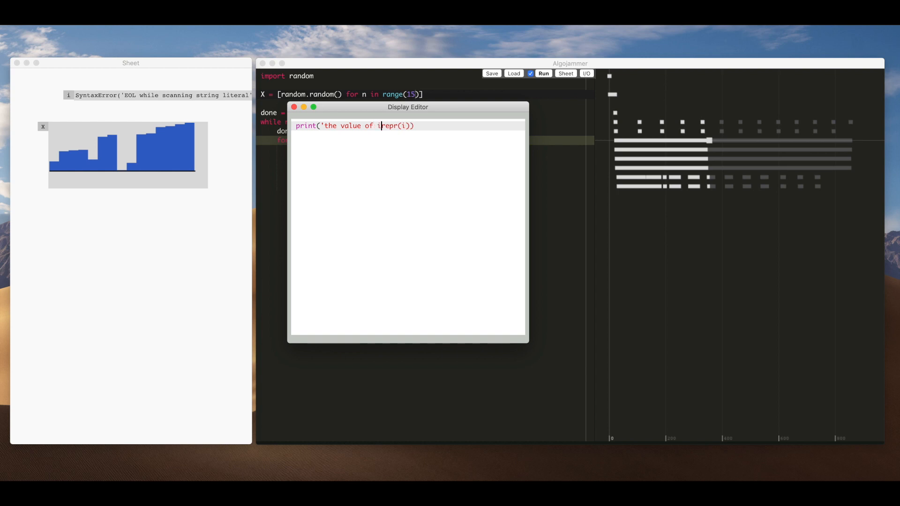
text(is',)
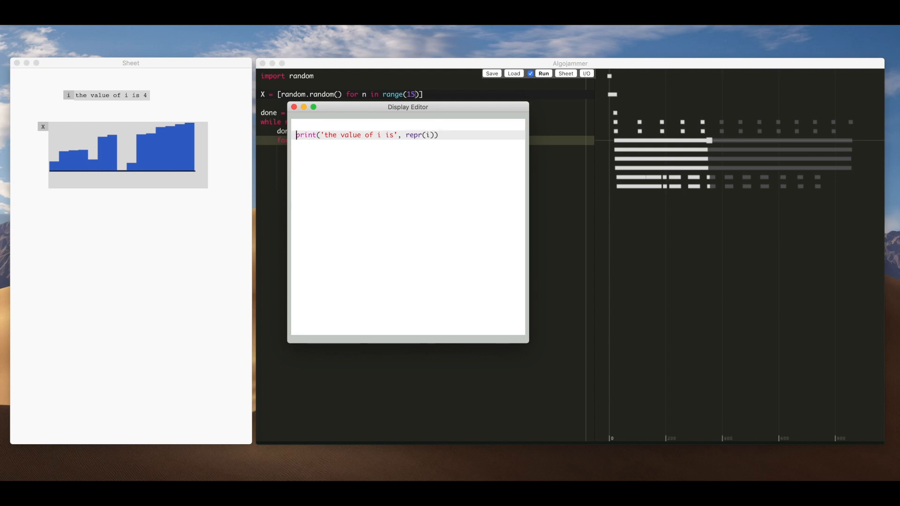
text(for x in rna)
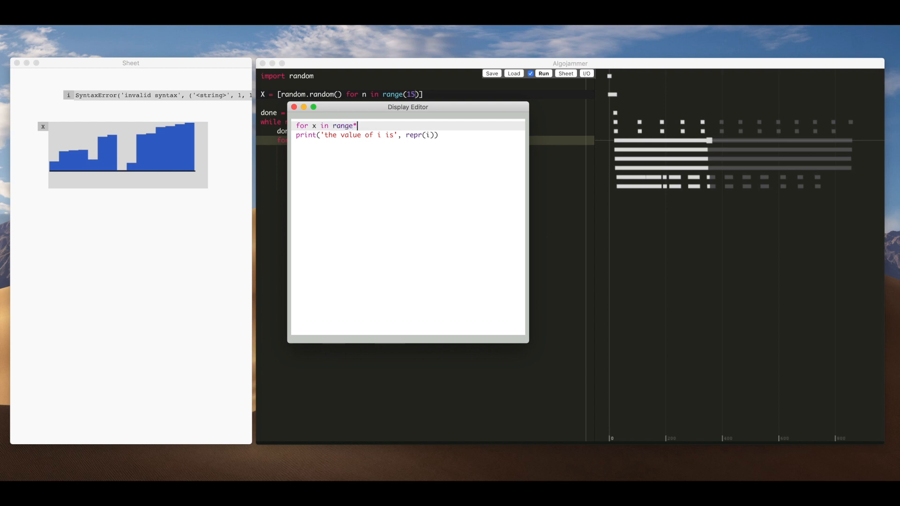
text((5))
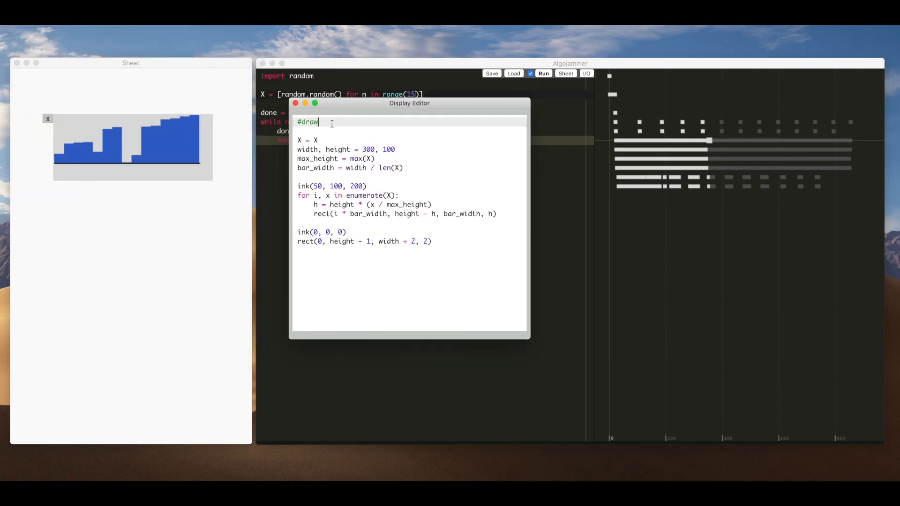
Change the bar colour to ink(150, 100, 20) and subtract 1 from bar_width.
double_click(308, 122)
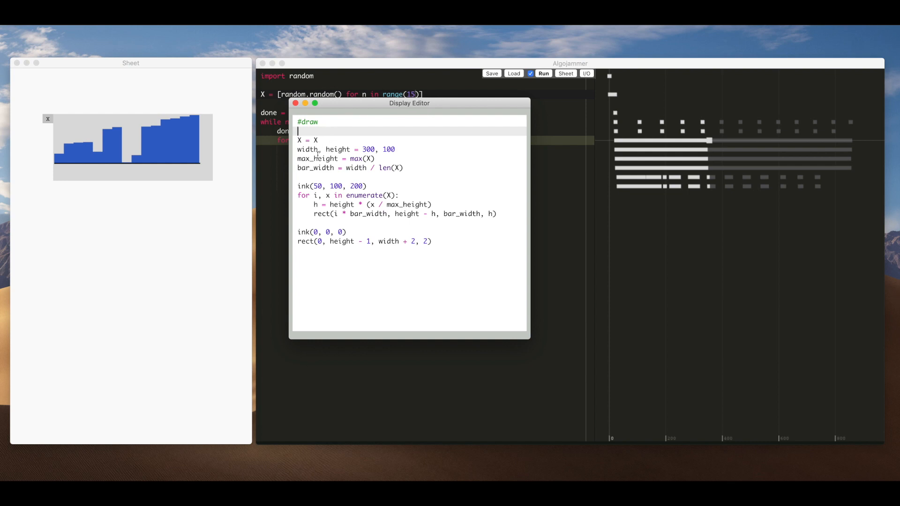
mouse_move(454, 240)
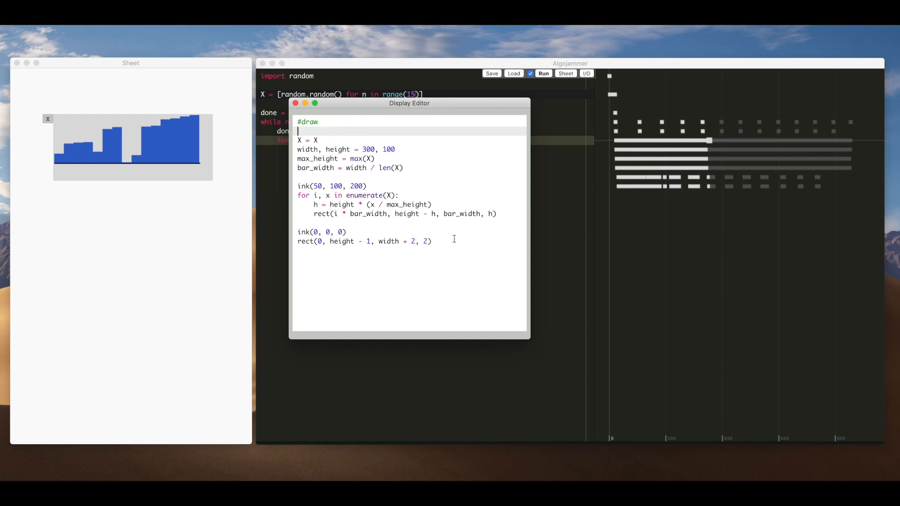
mouse_move(197, 179)
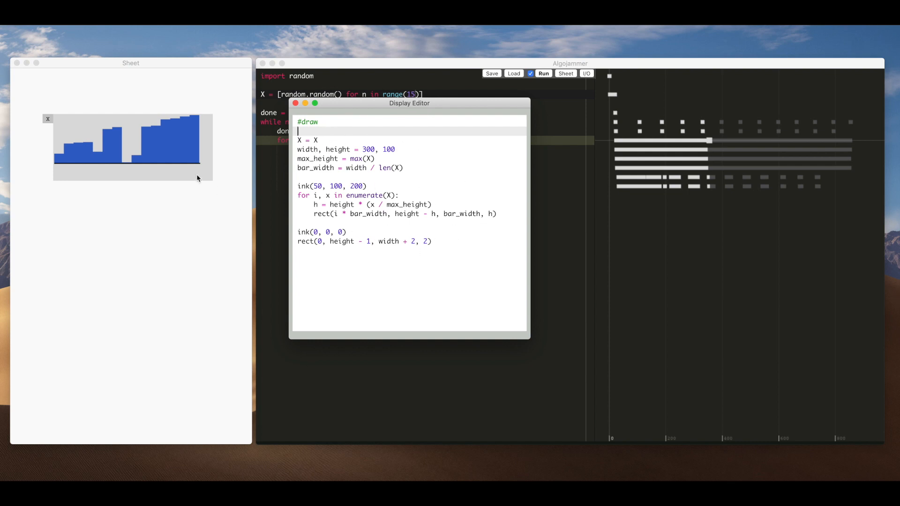
click(296, 103)
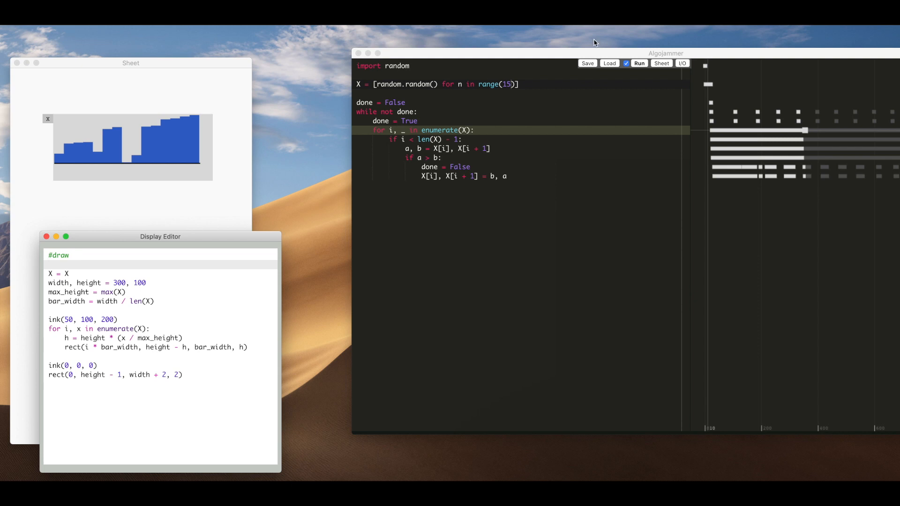
drag(665, 53, 573, 63)
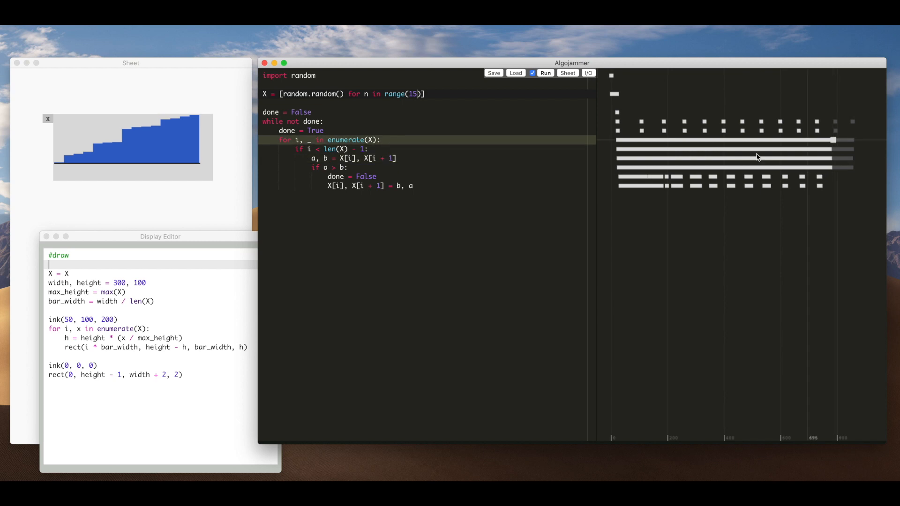
drag(160, 235, 215, 195)
text(1)
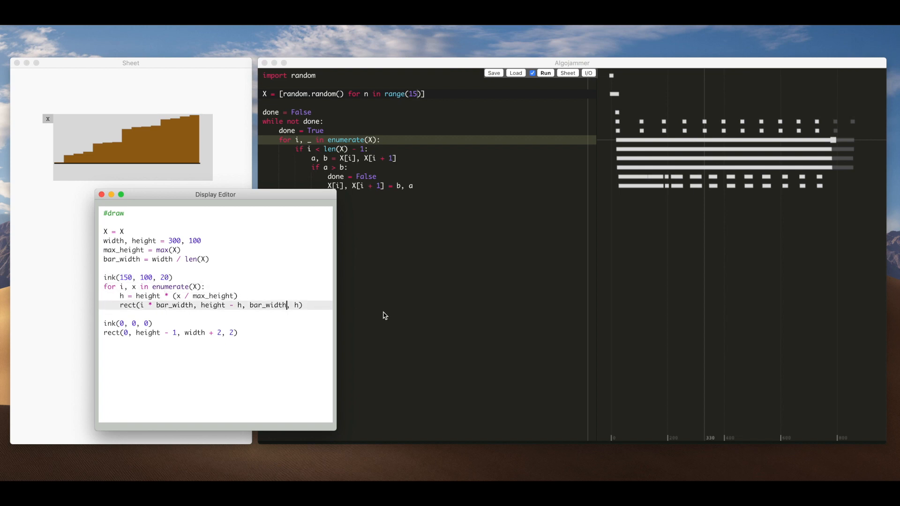
text(- 1)
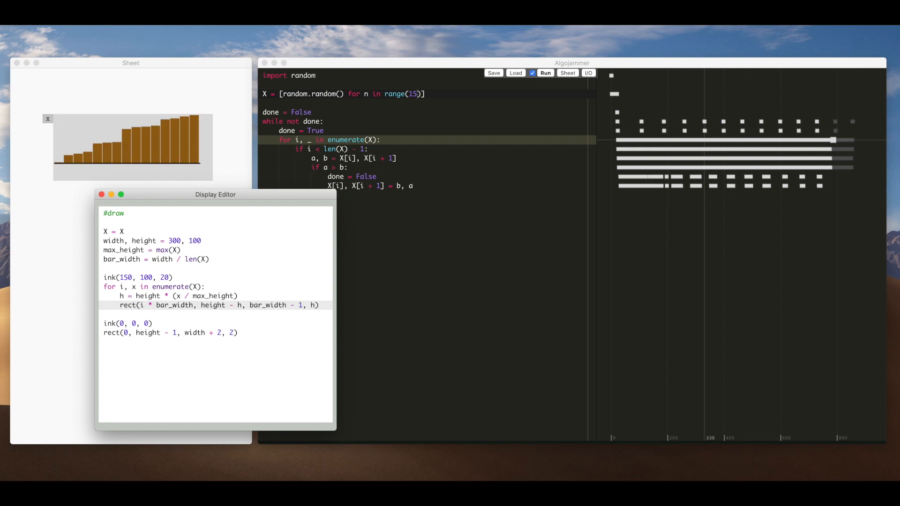
mouse_move(571, 171)
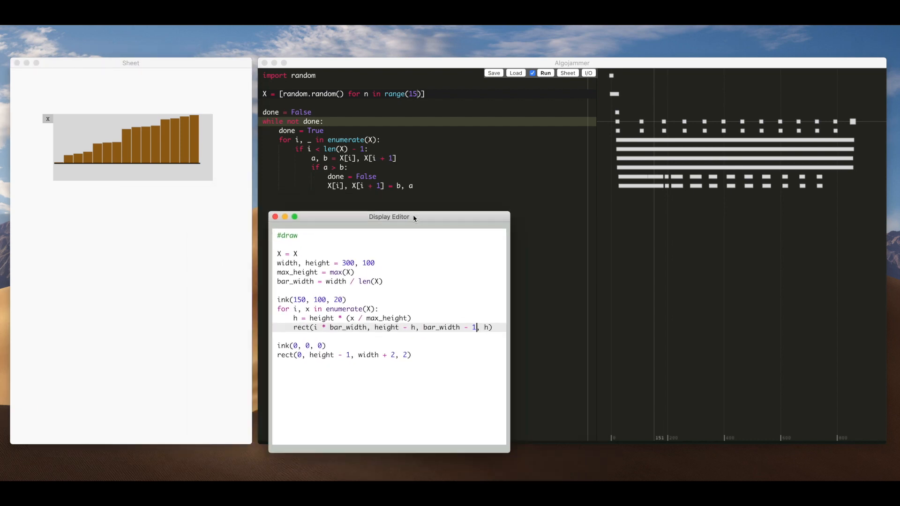
Make the i cell's display code draw a circle at x position i * 10.
click(275, 217)
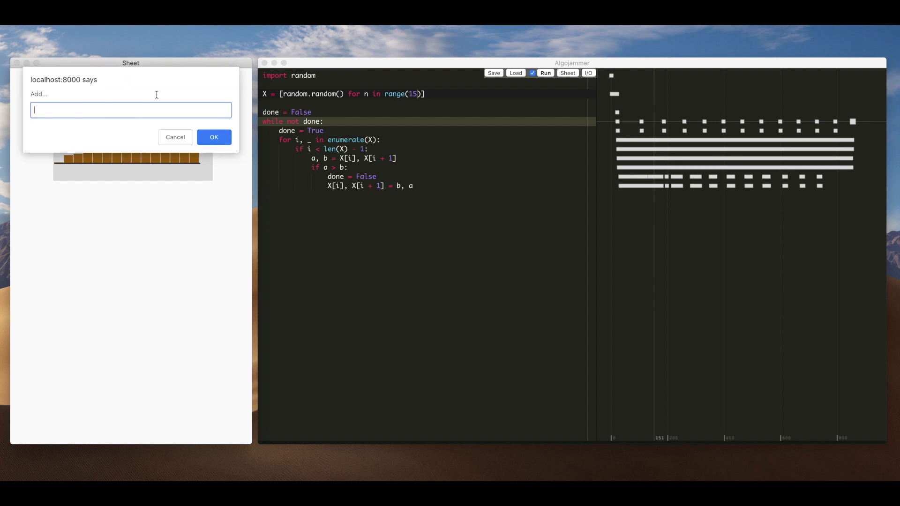
click(213, 137)
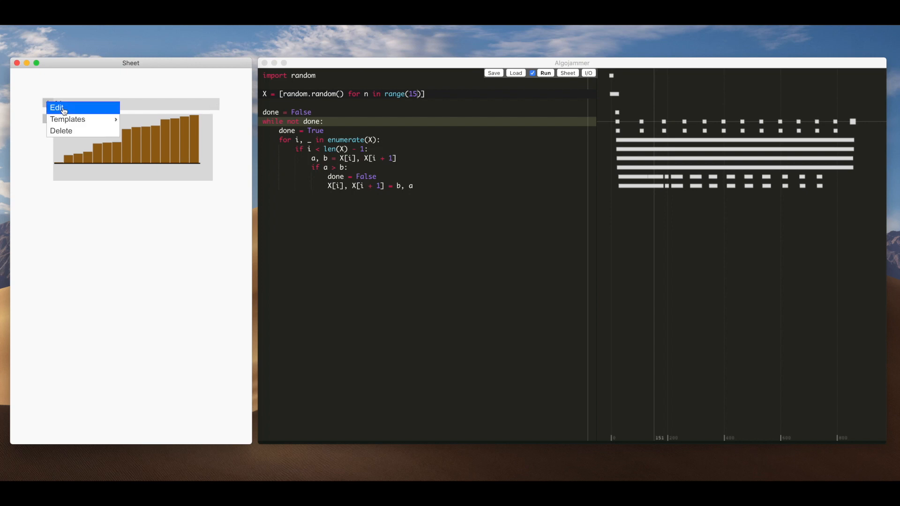
click(56, 107)
text(c)
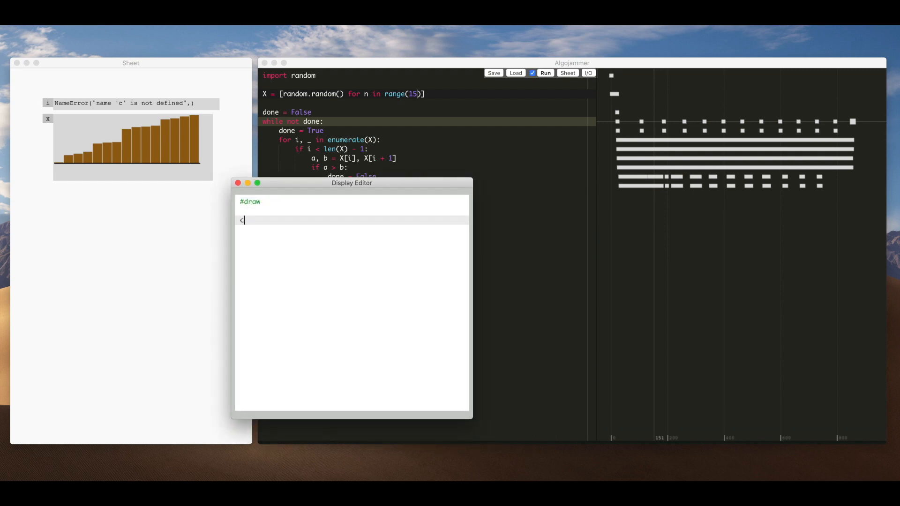
text(ir)
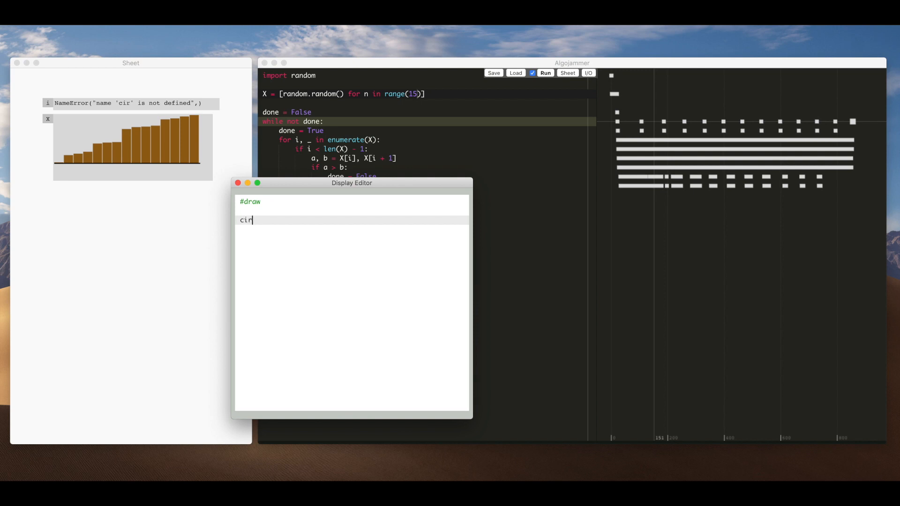
text(c())
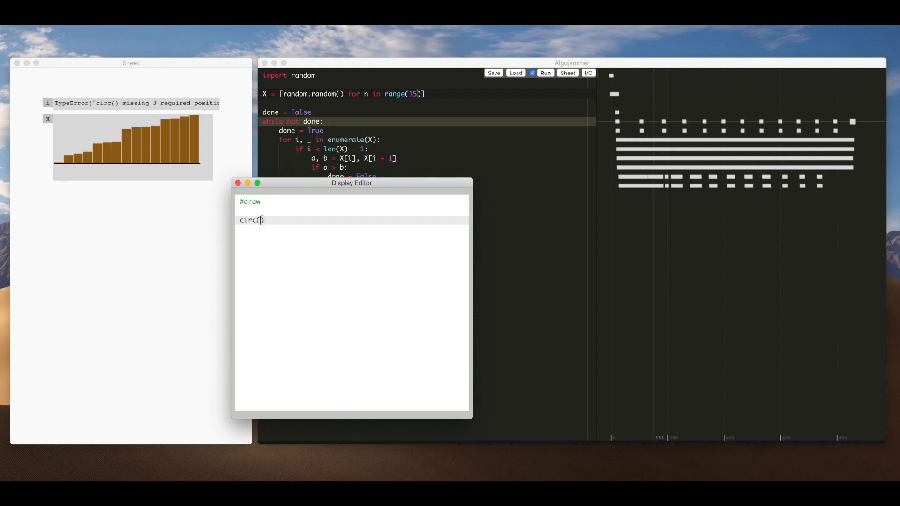
text(0, 0, 10)
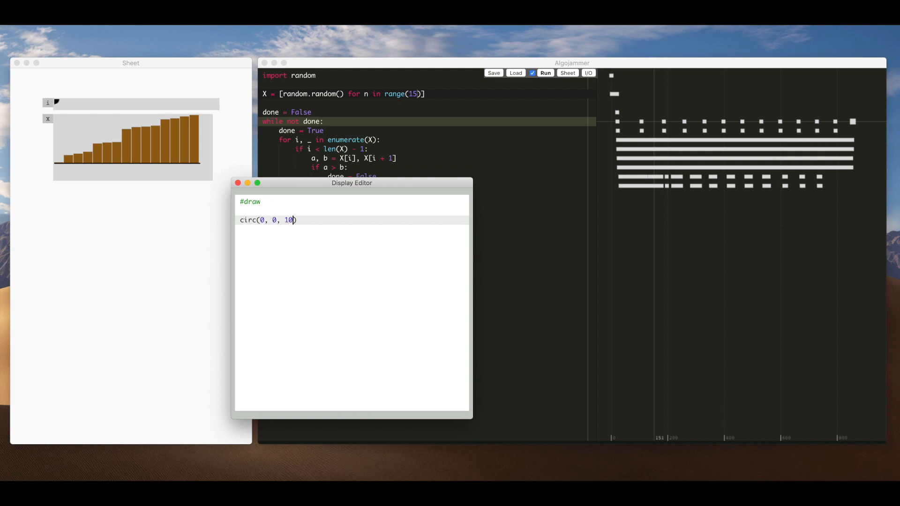
text(4)
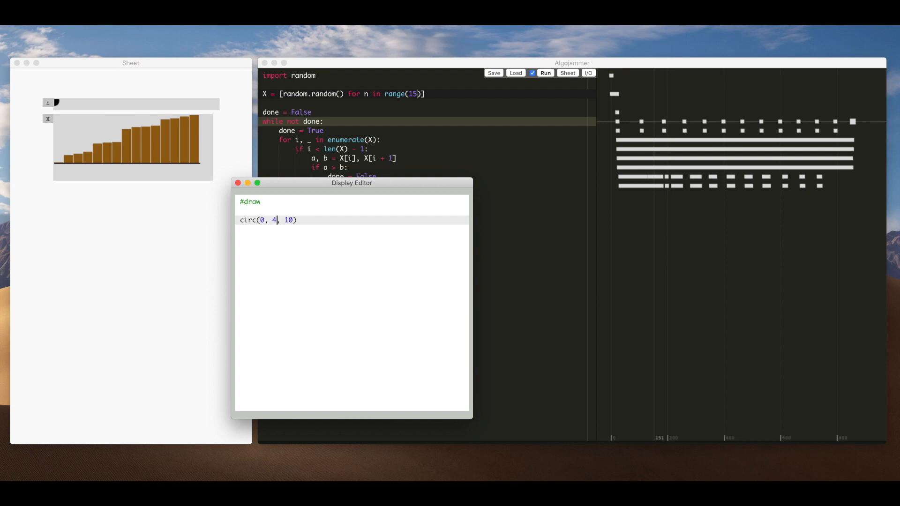
text(5)
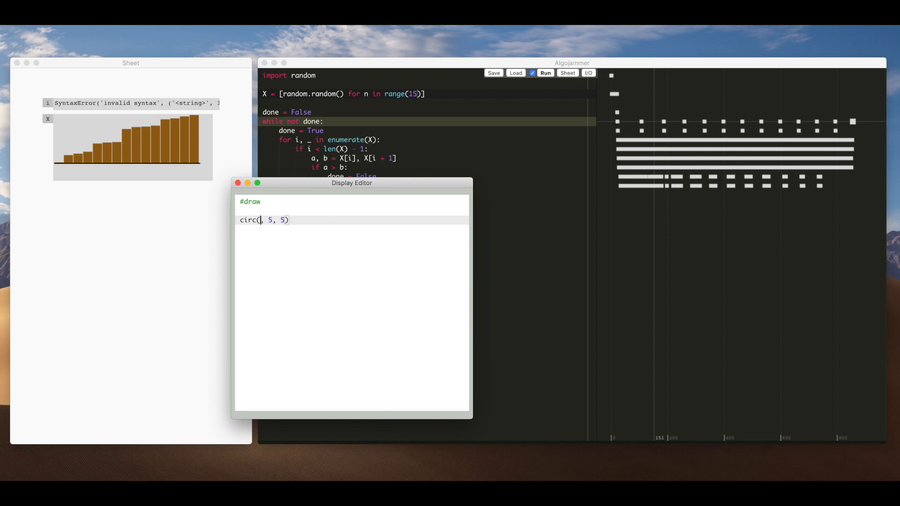
text(i * 10)
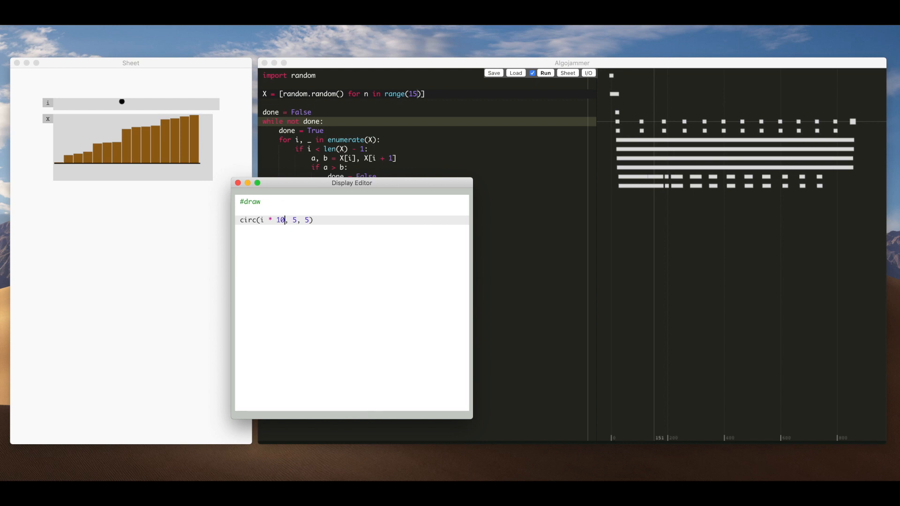
Add bar_width = 300 / len(X), space the dot by bar_width, and close the editor.
key(Enter)
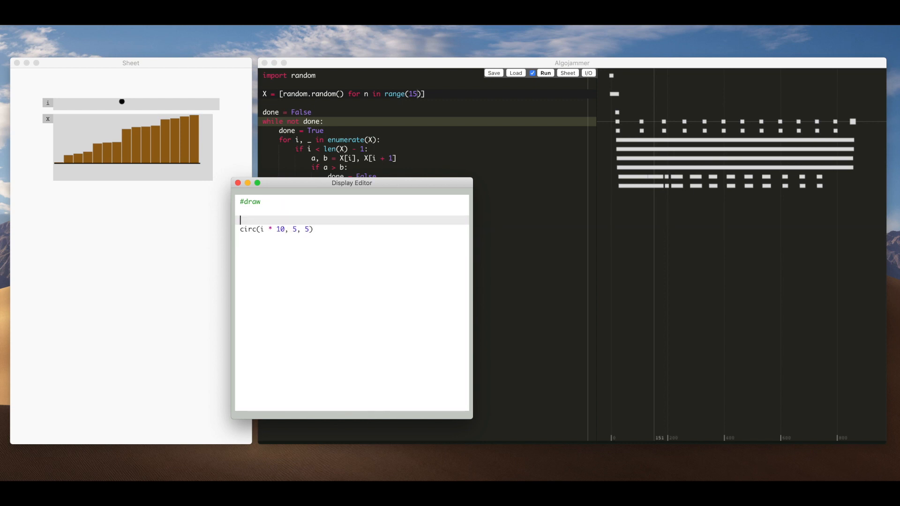
text(bar_width =)
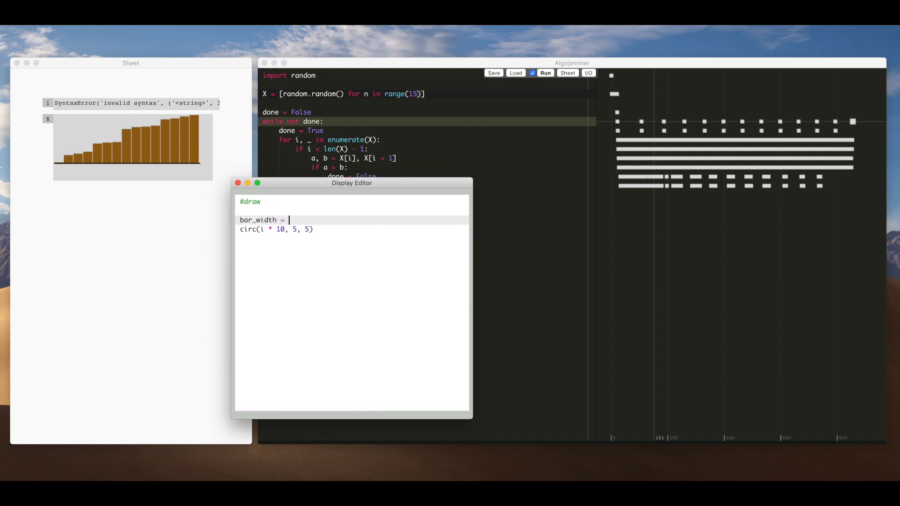
text(300 / len)
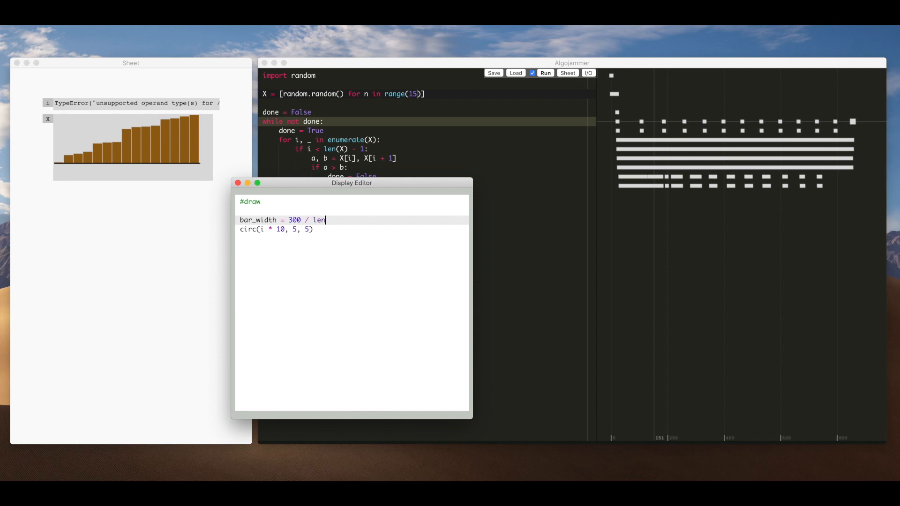
text((X))
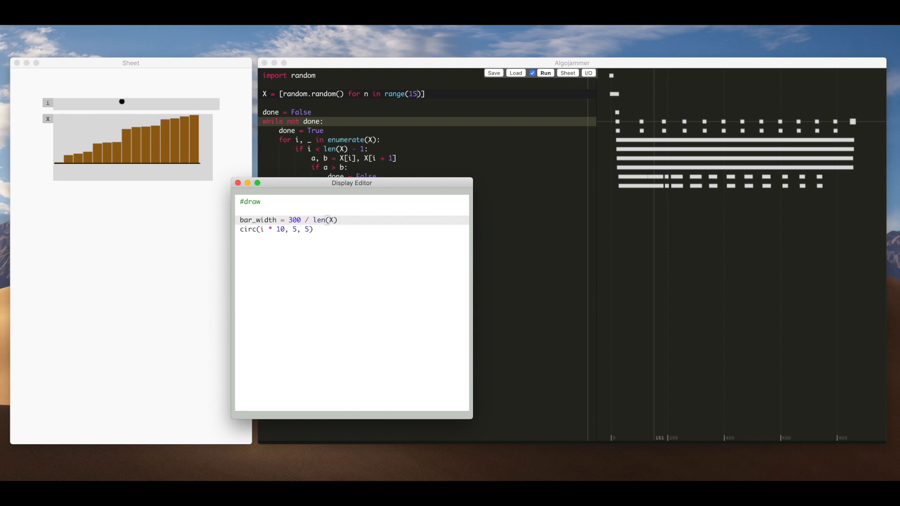
double_click(257, 220)
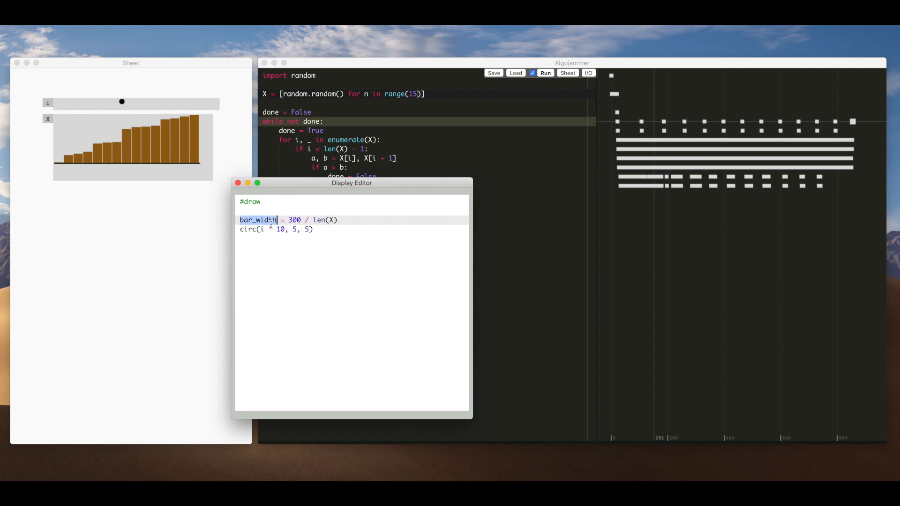
text(bar_width)
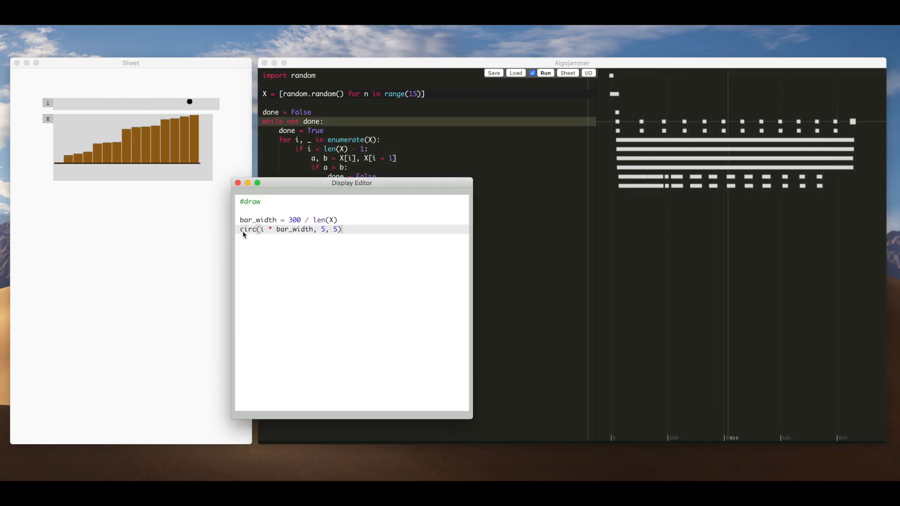
click(237, 182)
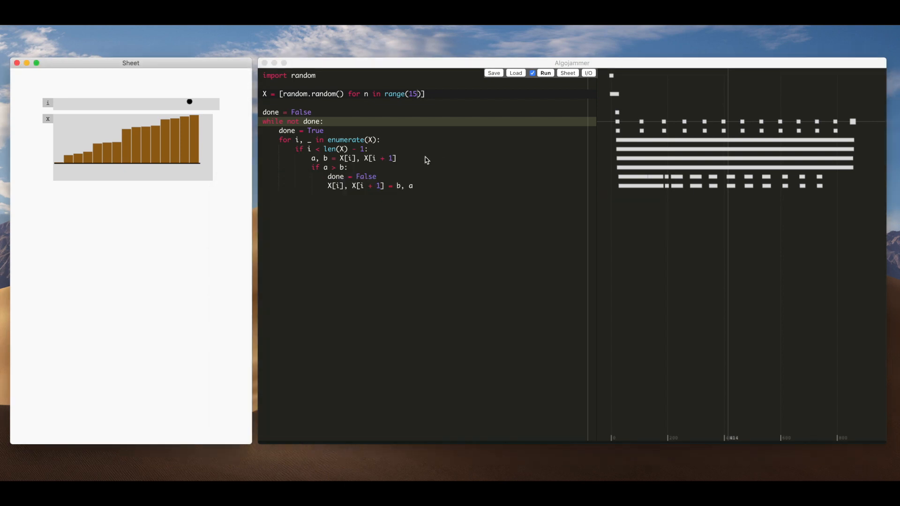
Delete the i cell from the Sheet through its context menu.
right_click(47, 103)
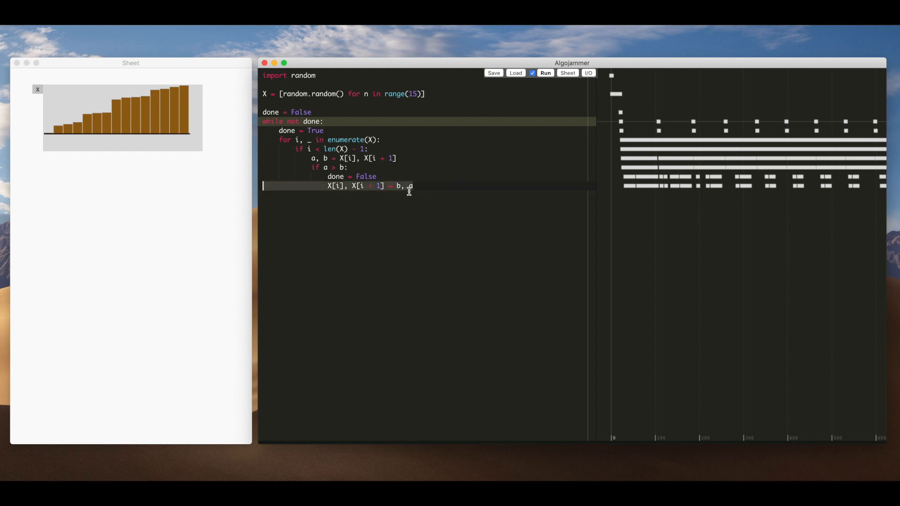
mouse_move(426, 186)
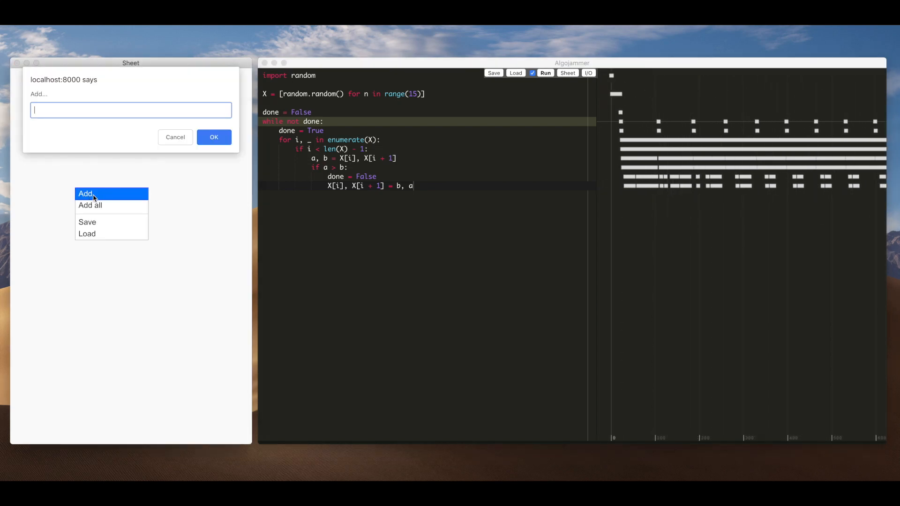
Add a watch named swaps to the Sheet and confirm it.
text(sw)
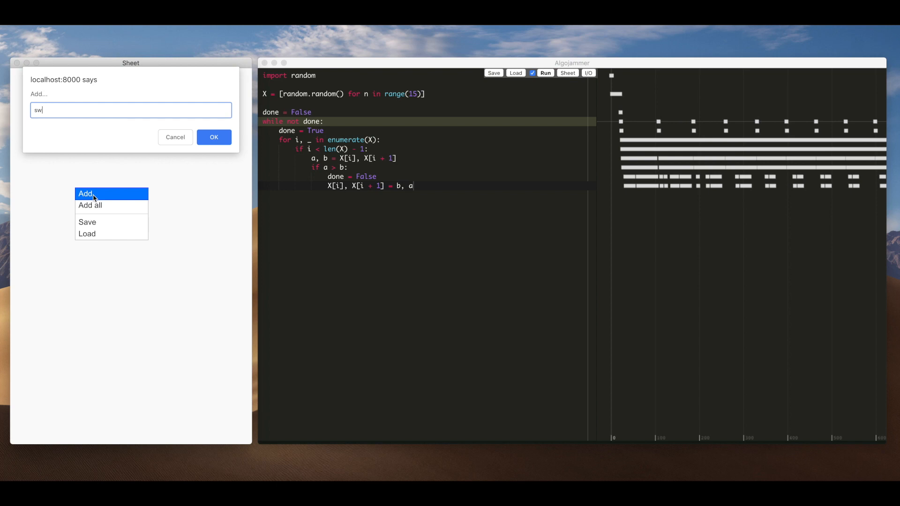
click(214, 137)
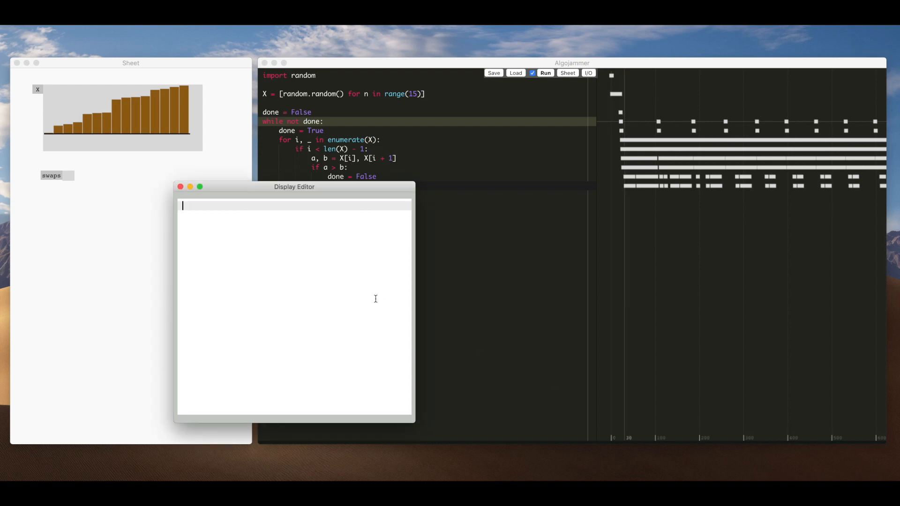
Write passes = jam.visits(6) and print(passes) in the swaps display code.
text(passes = jam.v)
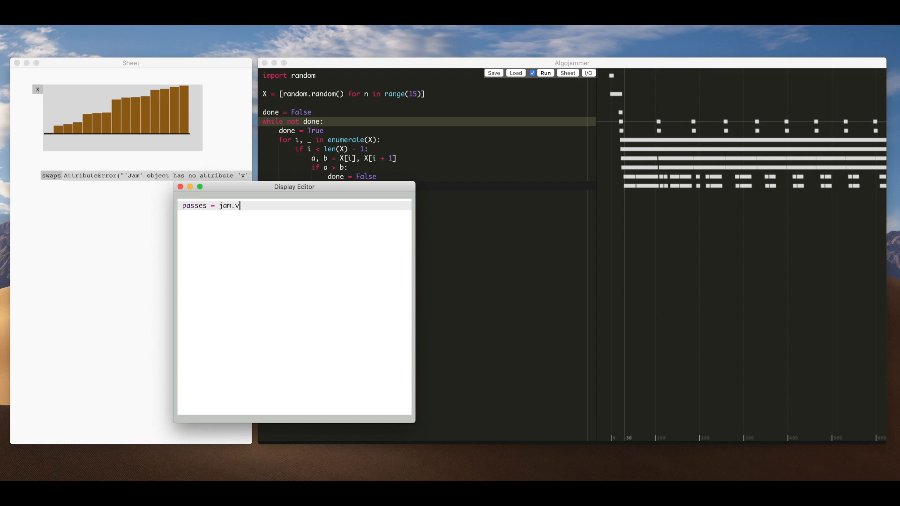
text(isit)
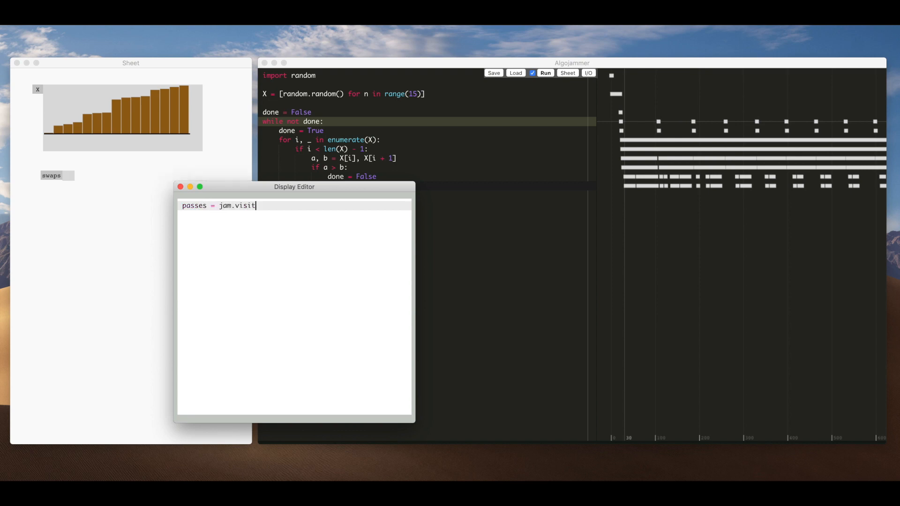
text(s(6))
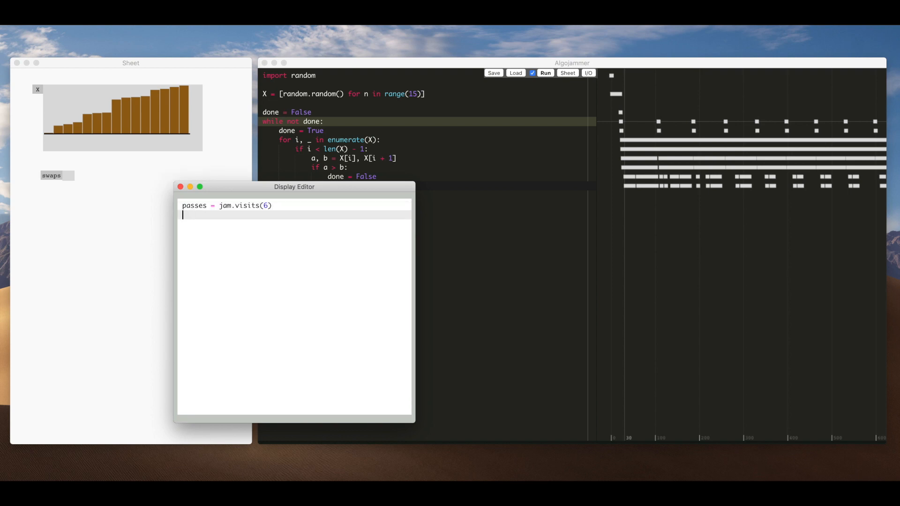
text(print(passes))
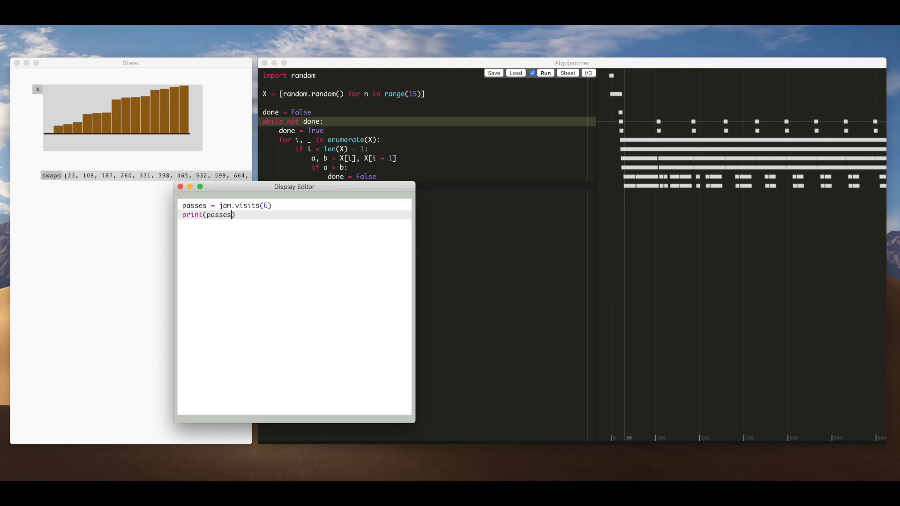
drag(294, 186, 337, 196)
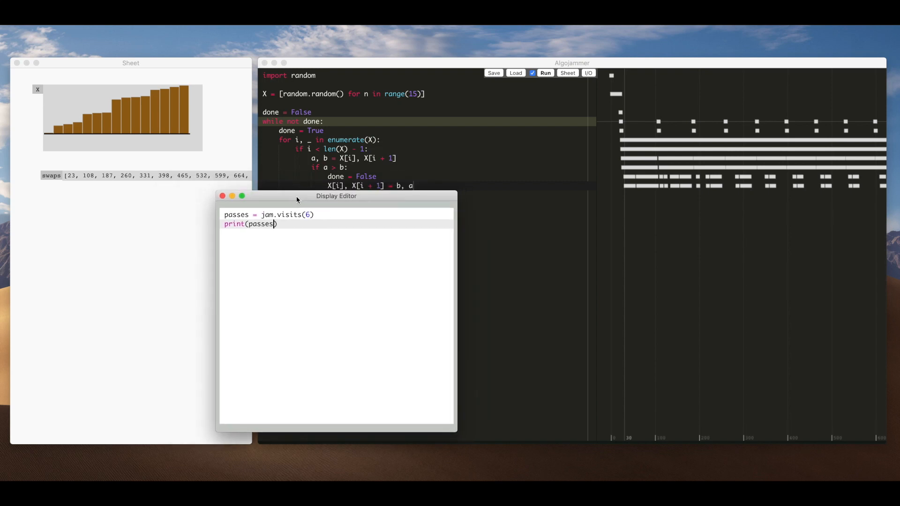
mouse_move(197, 195)
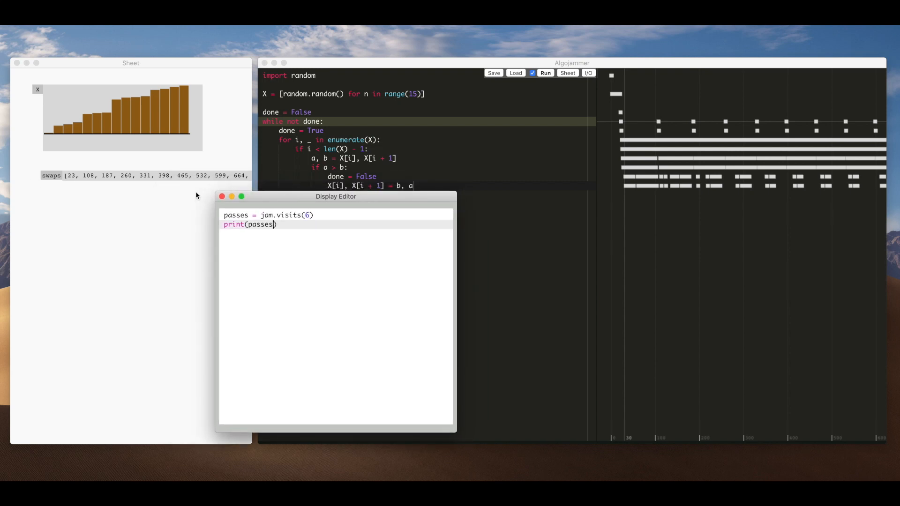
mouse_move(89, 179)
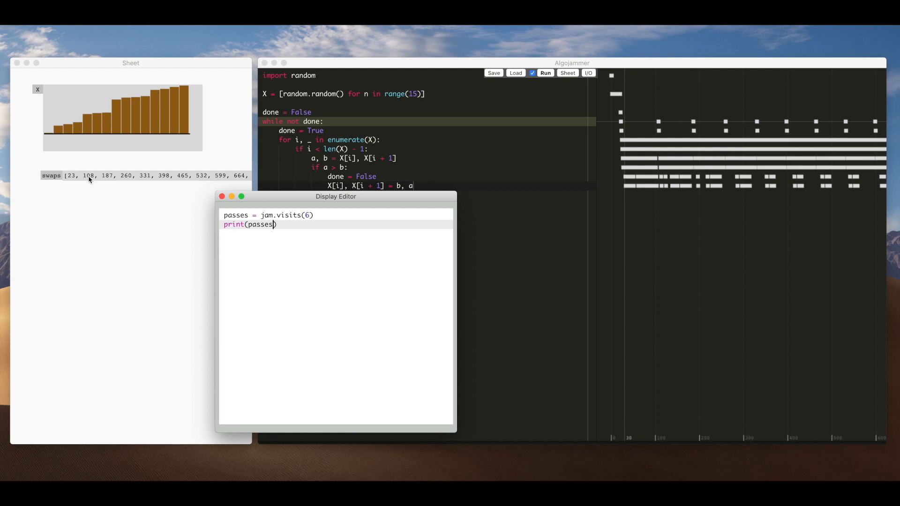
click(572, 63)
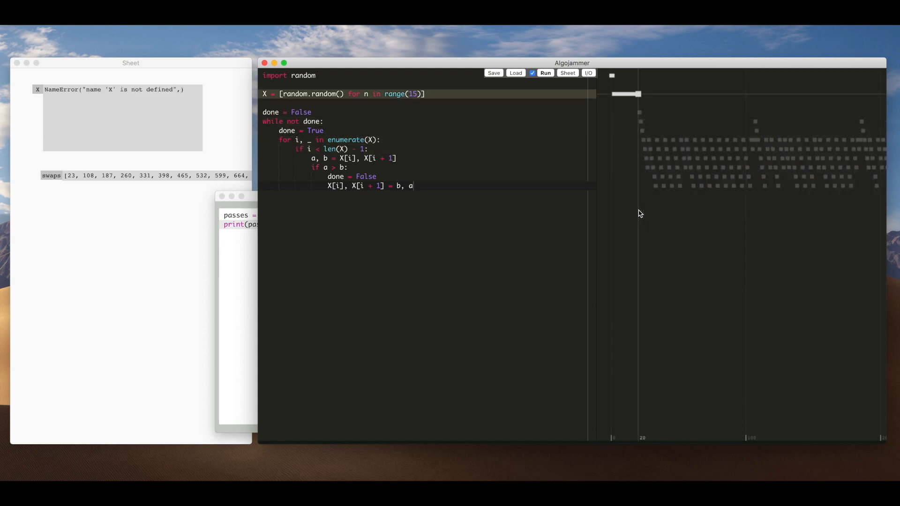
Scrub the trace timeline back to an early pass of the sort.
click(546, 72)
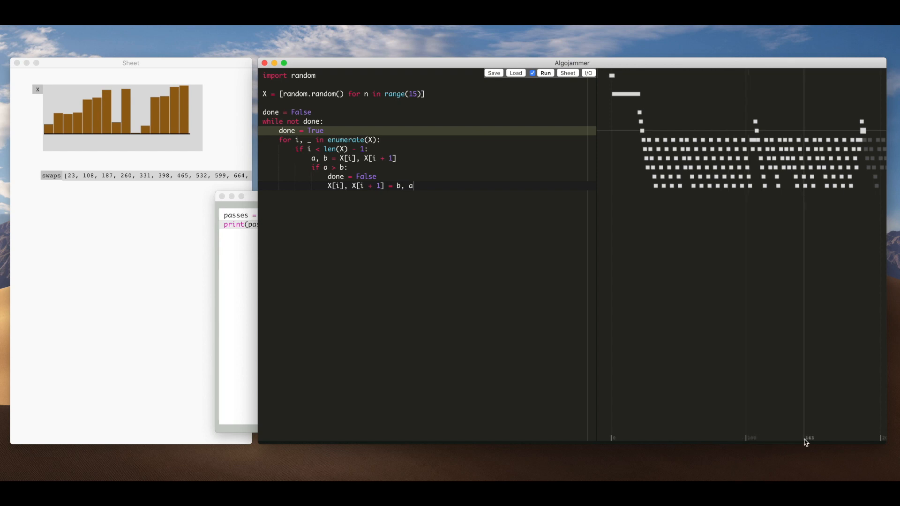
mouse_move(818, 442)
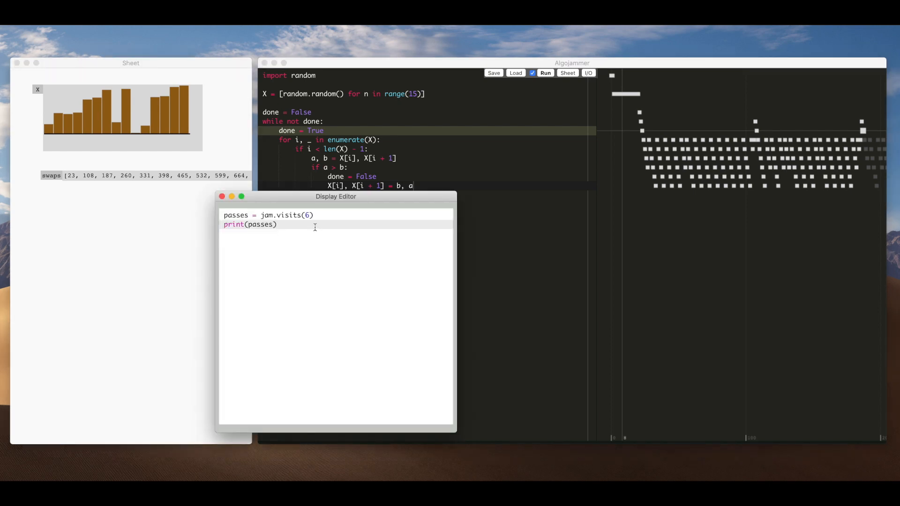
Assign swaps = jam.visits(12) in the display code to capture line-12 swap visits.
text(swaps)
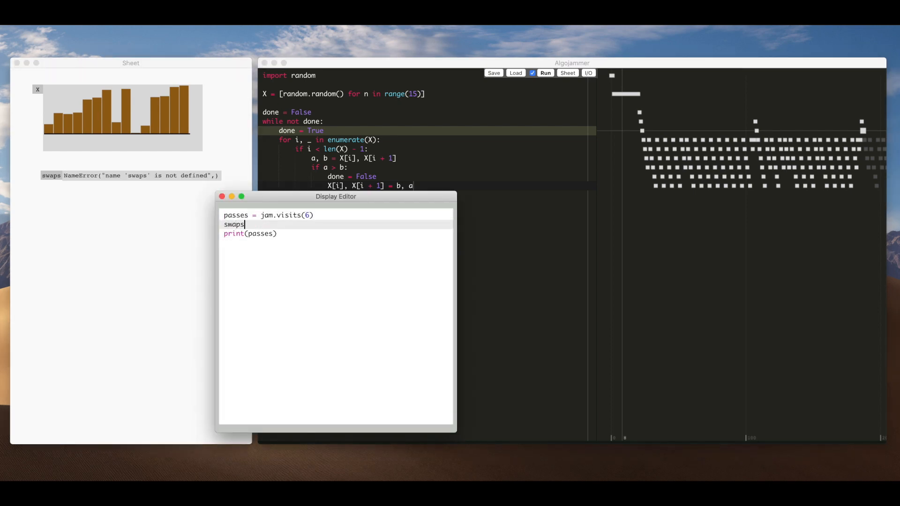
text(=)
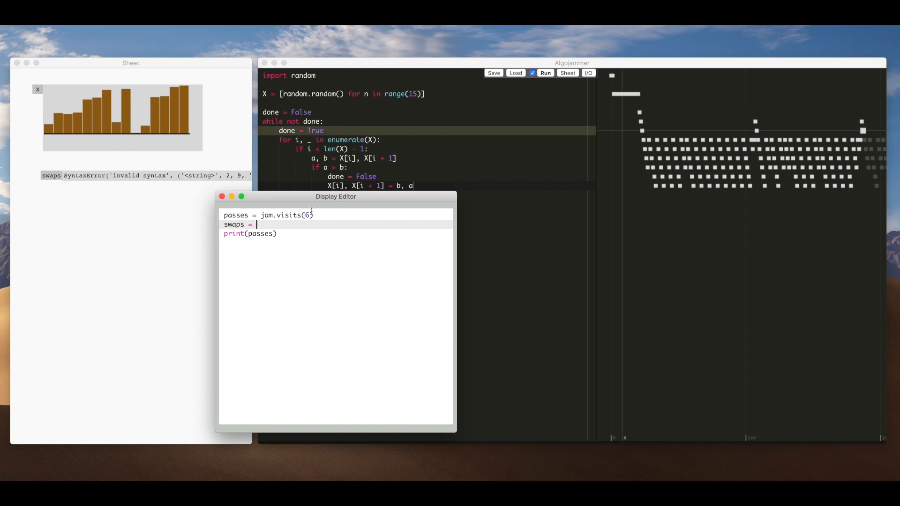
text([:])
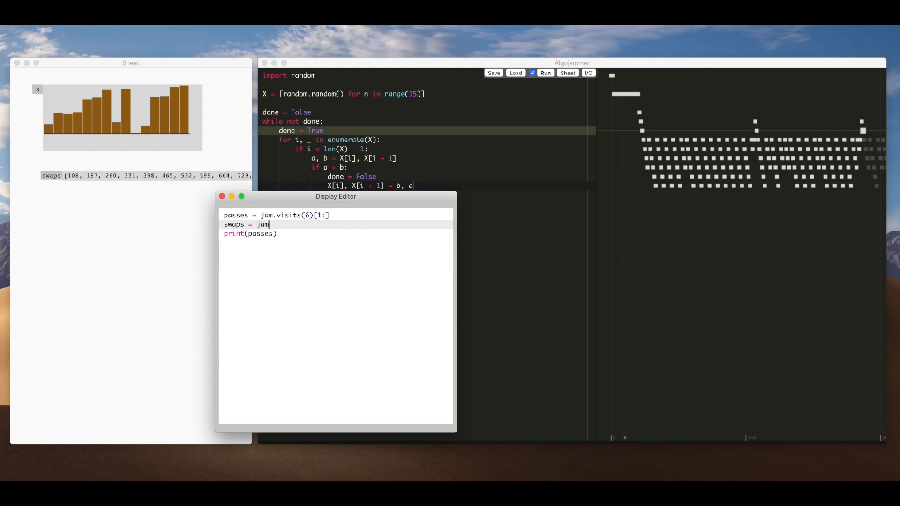
text(.visits(12))
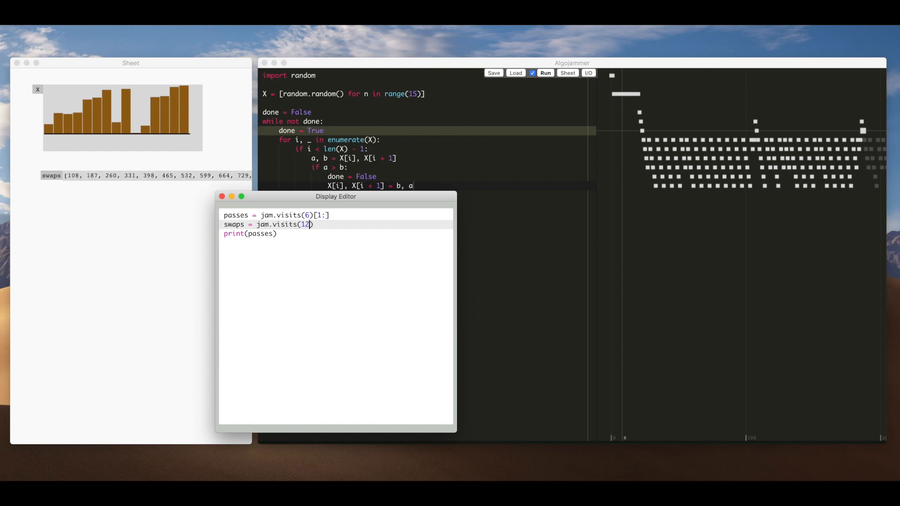
Add a new print(swaps) line below print(passes).
key(Enter)
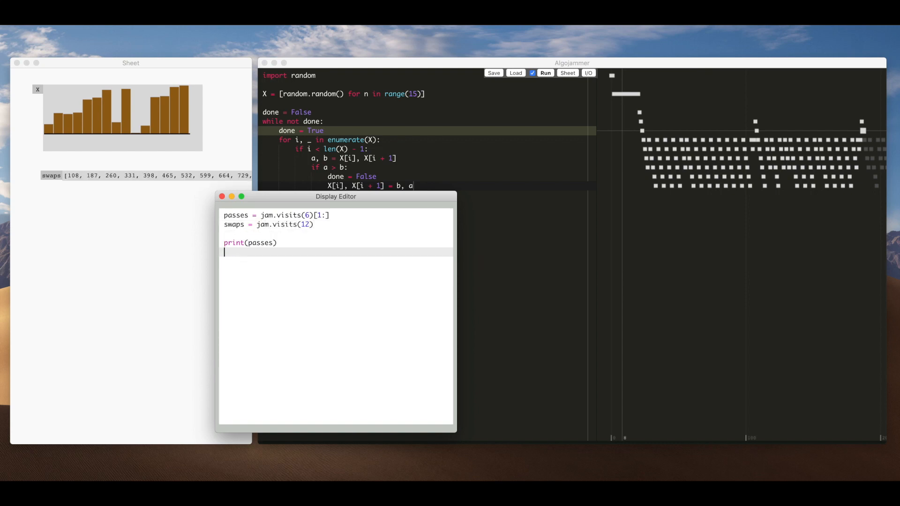
text(print(s)
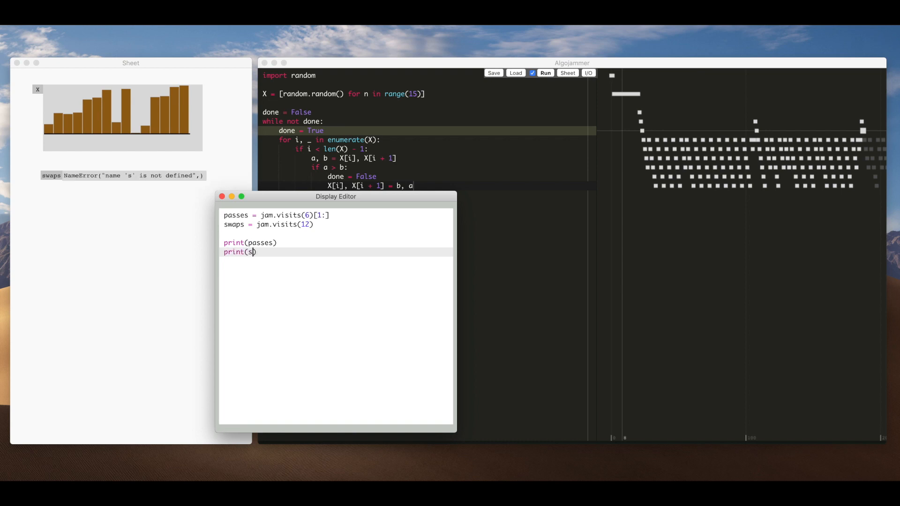
text(waps))
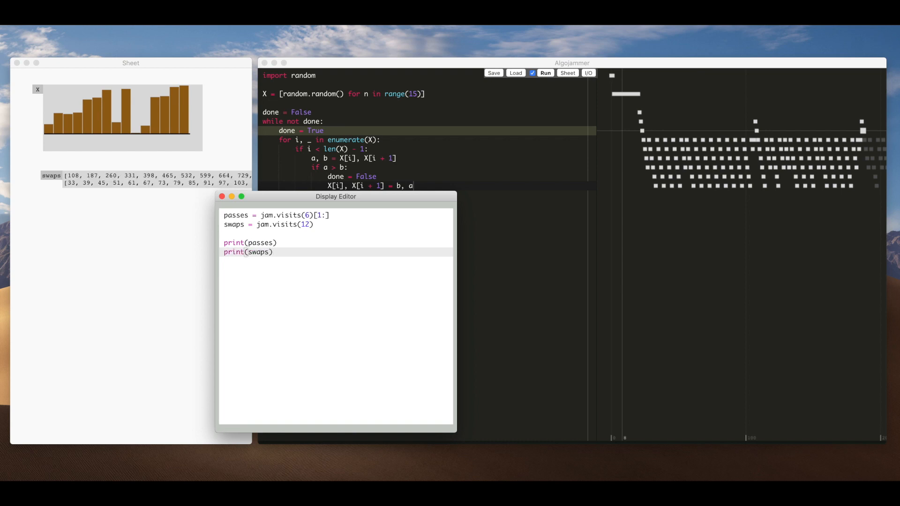
mouse_move(78, 188)
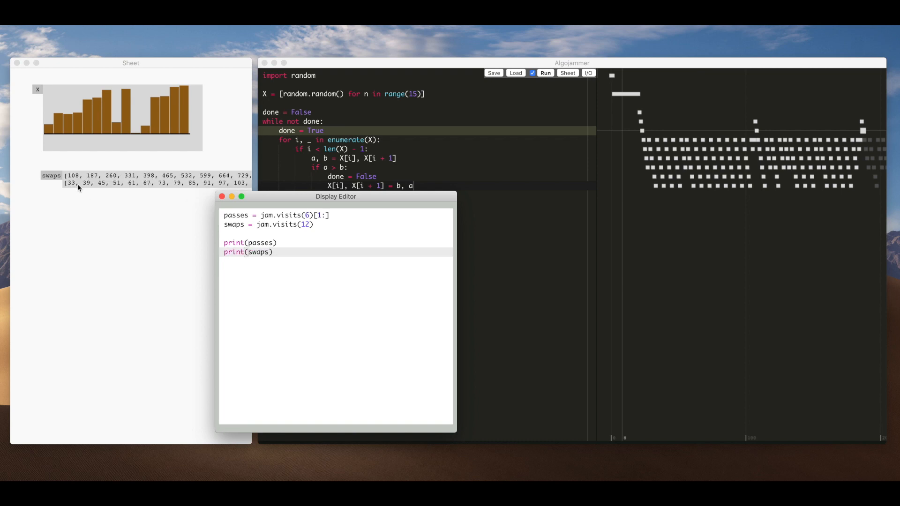
mouse_move(124, 186)
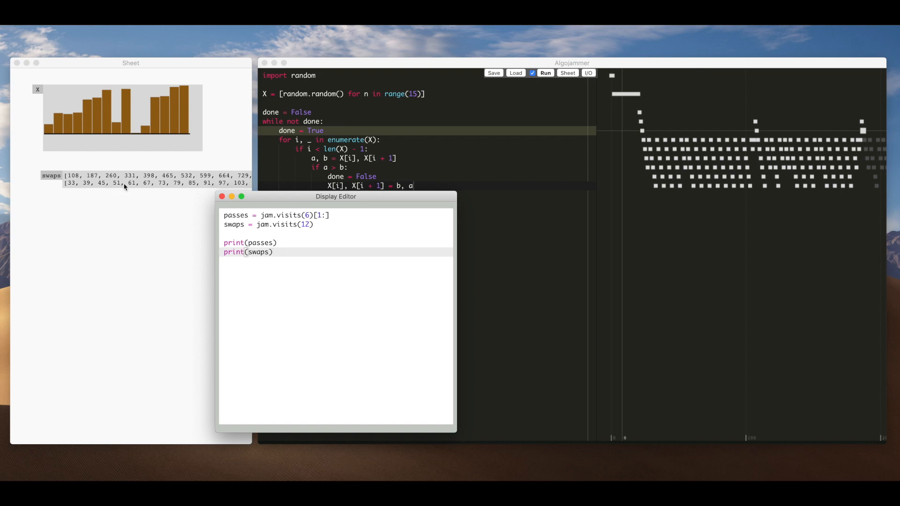
mouse_move(118, 188)
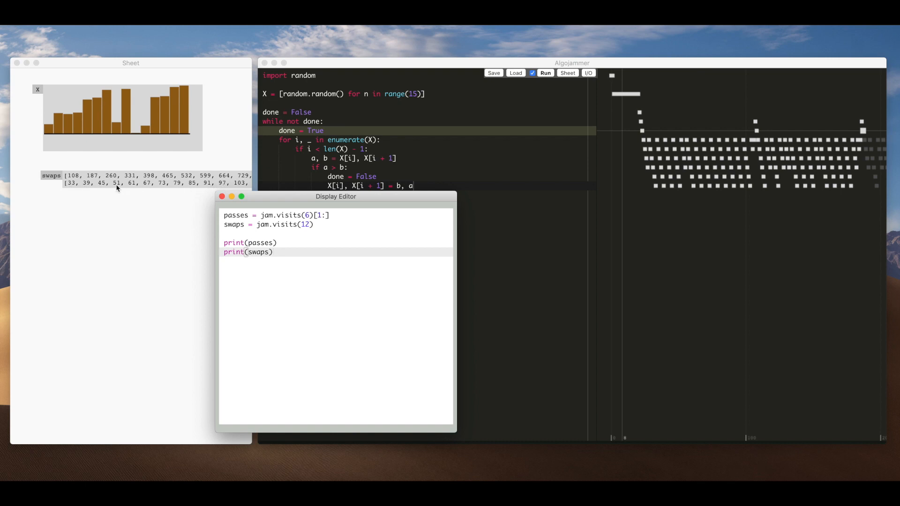
mouse_move(76, 179)
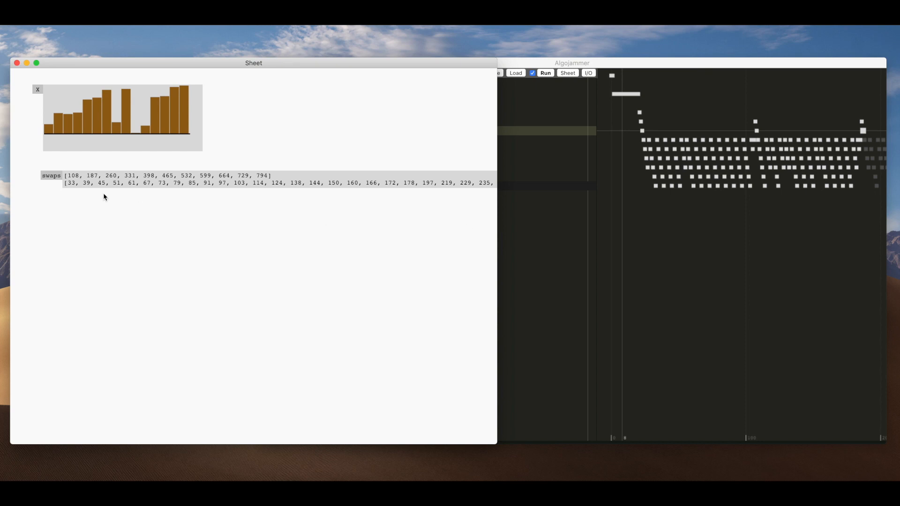
mouse_move(430, 184)
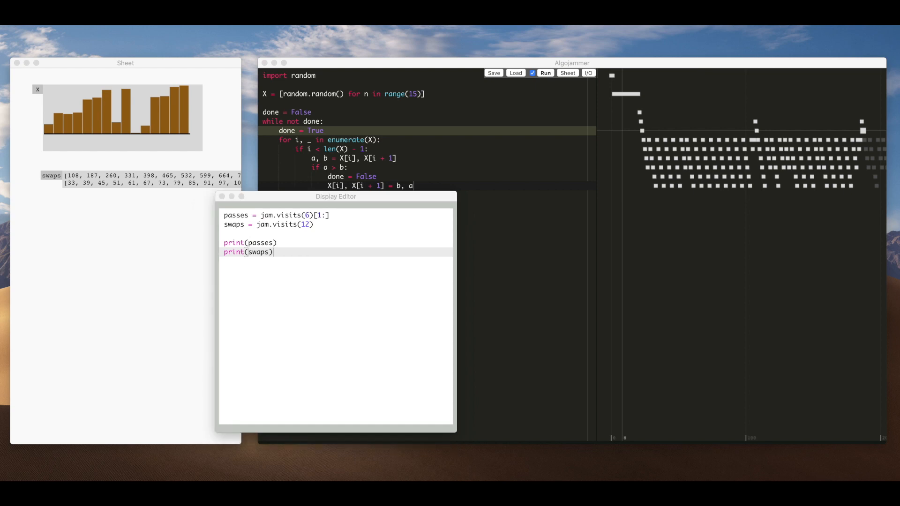
mouse_move(431, 331)
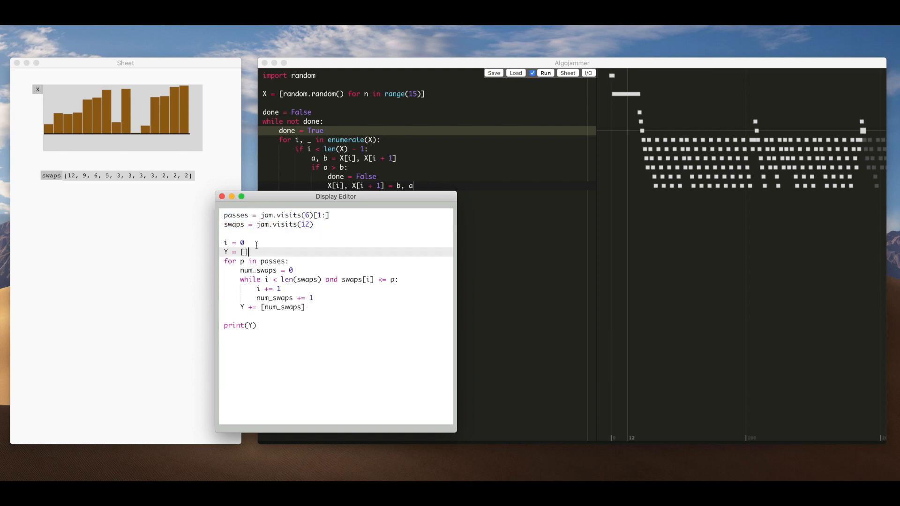
Count swaps per pass into Y with print(Y), then rerun the sort on fresh random numbers.
double_click(258, 271)
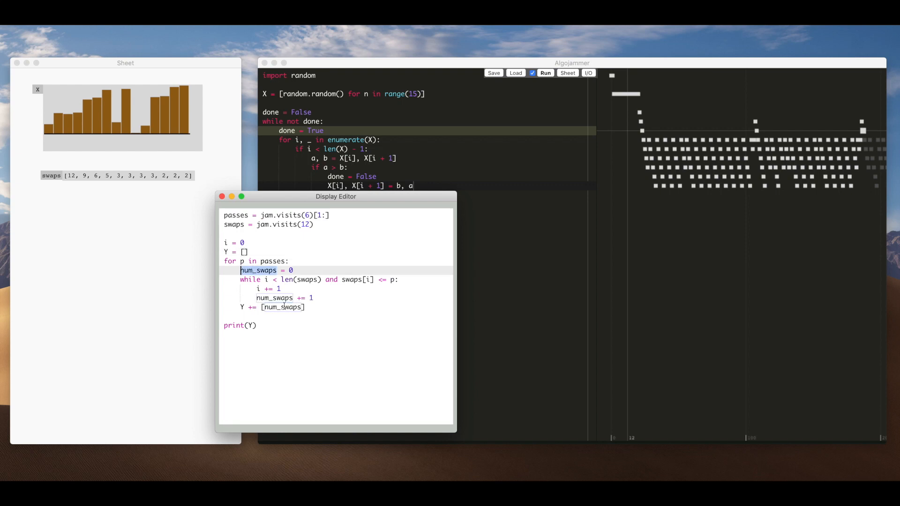
click(242, 326)
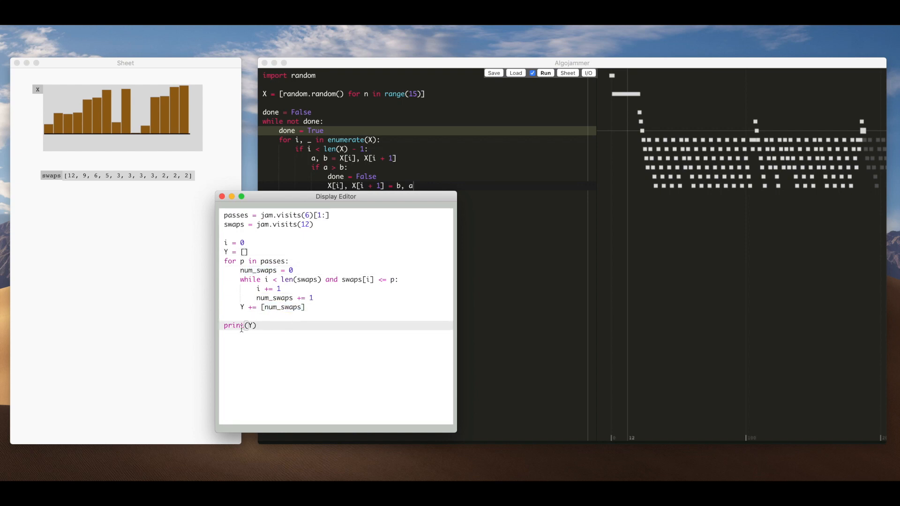
mouse_move(299, 337)
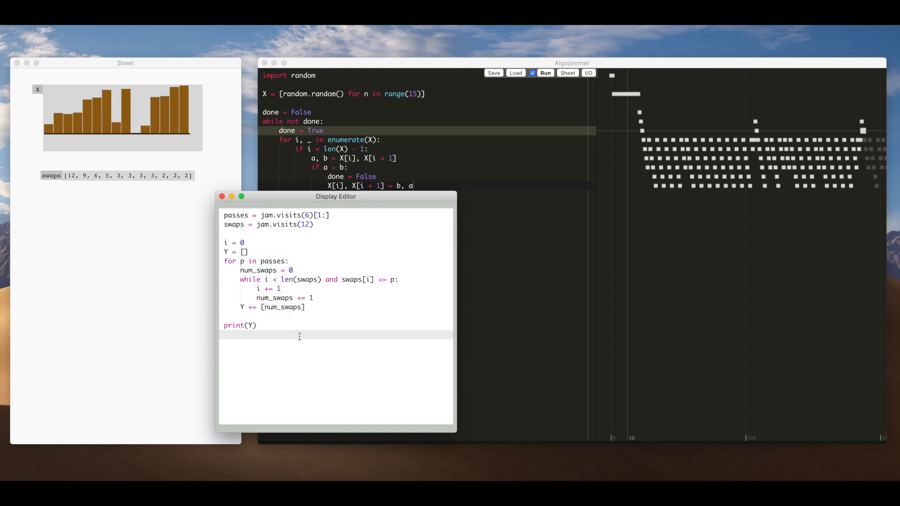
mouse_move(124, 241)
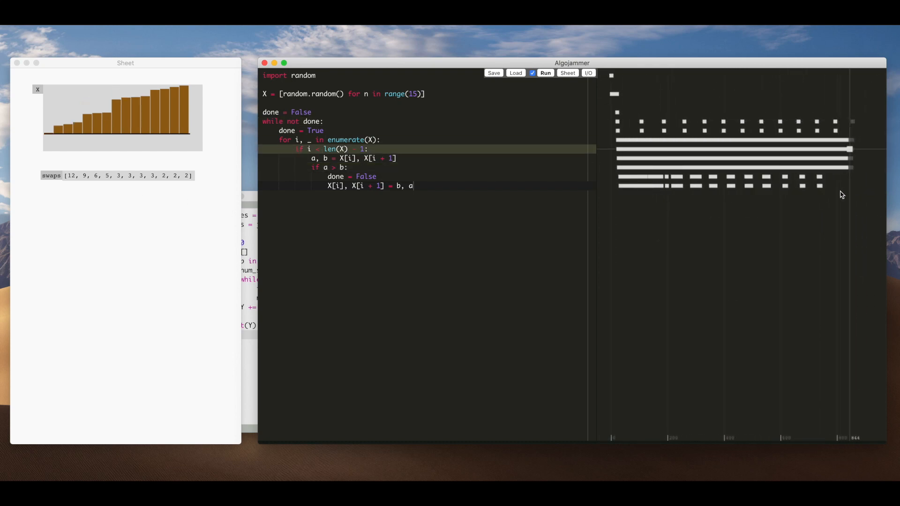
click(545, 72)
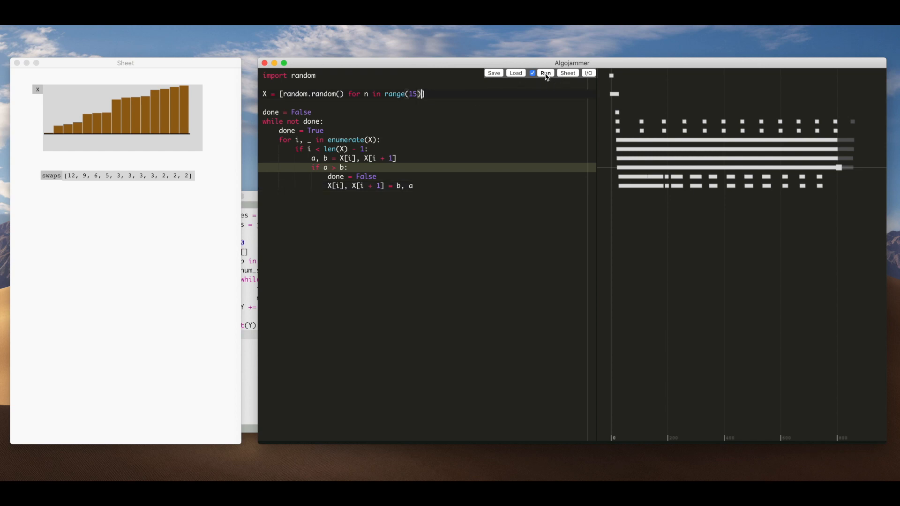
click(546, 72)
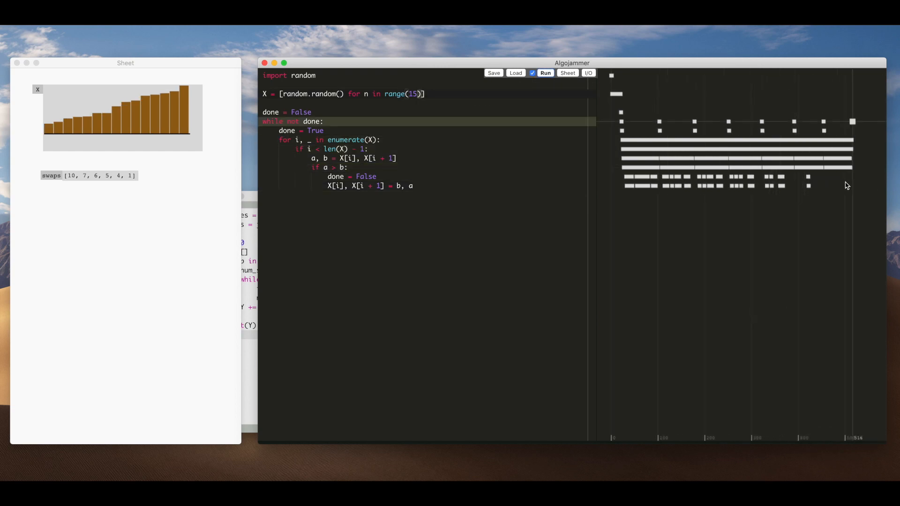
mouse_move(829, 185)
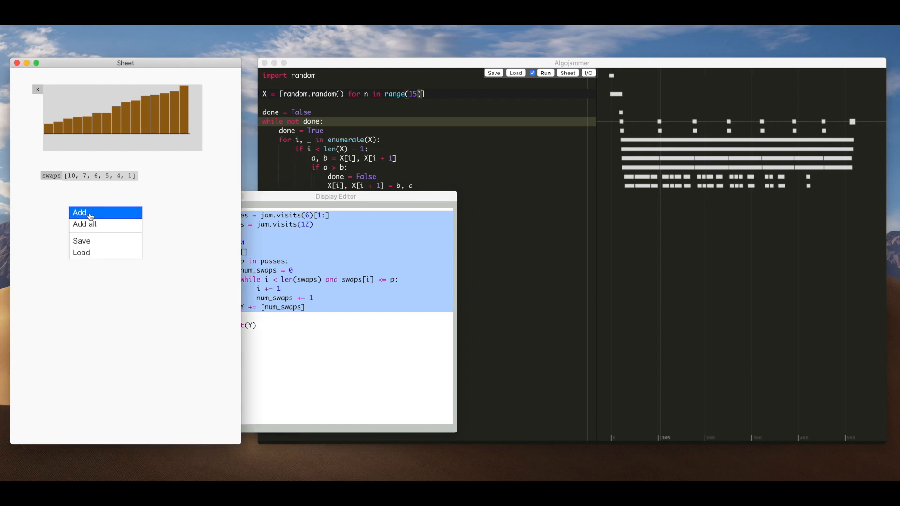
Add a Y display using the Line Chart template, with the swap-counting code above a ### separator.
click(79, 213)
text(Y)
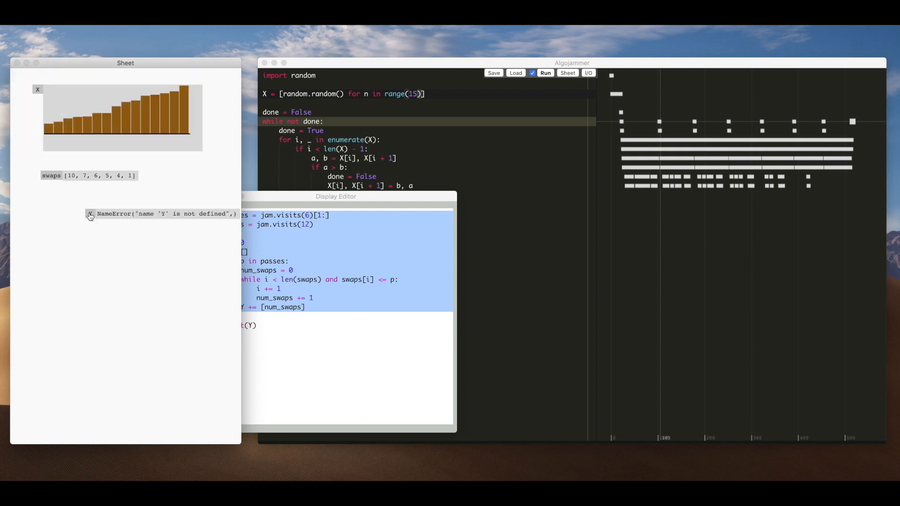
right_click(89, 213)
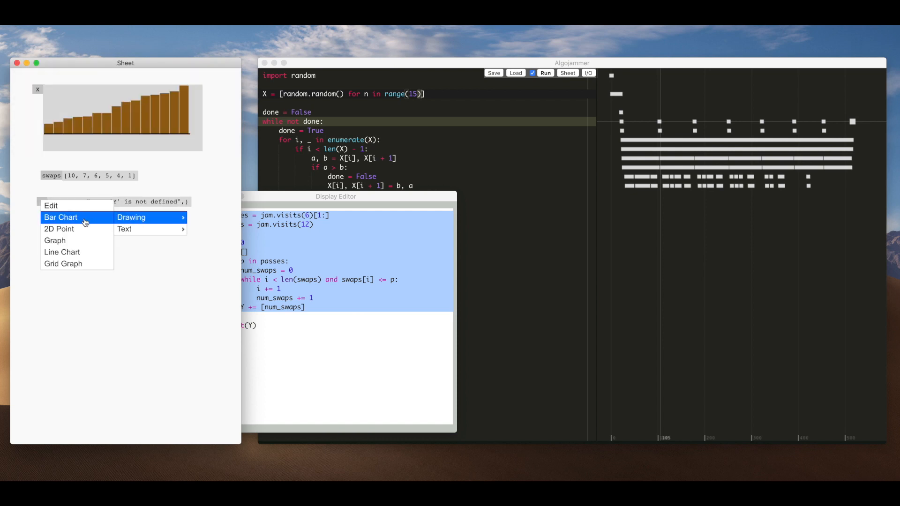
mouse_move(75, 252)
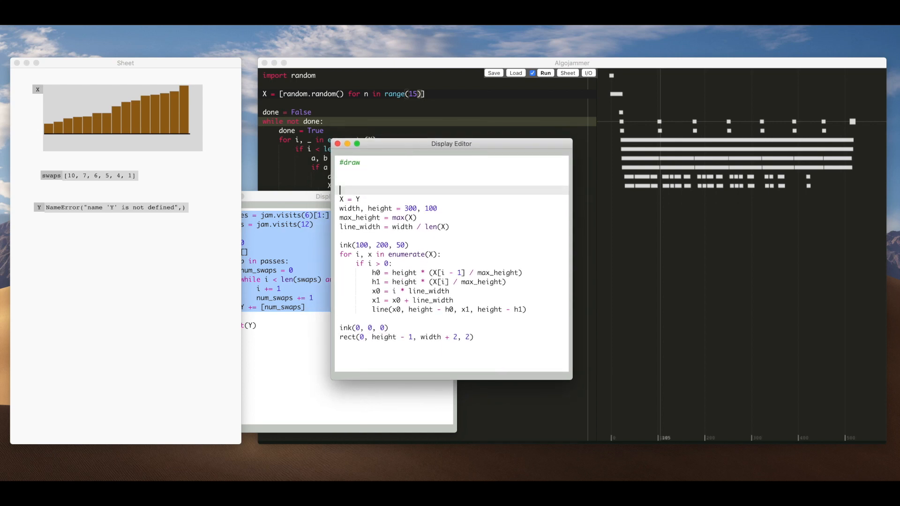
text(#)
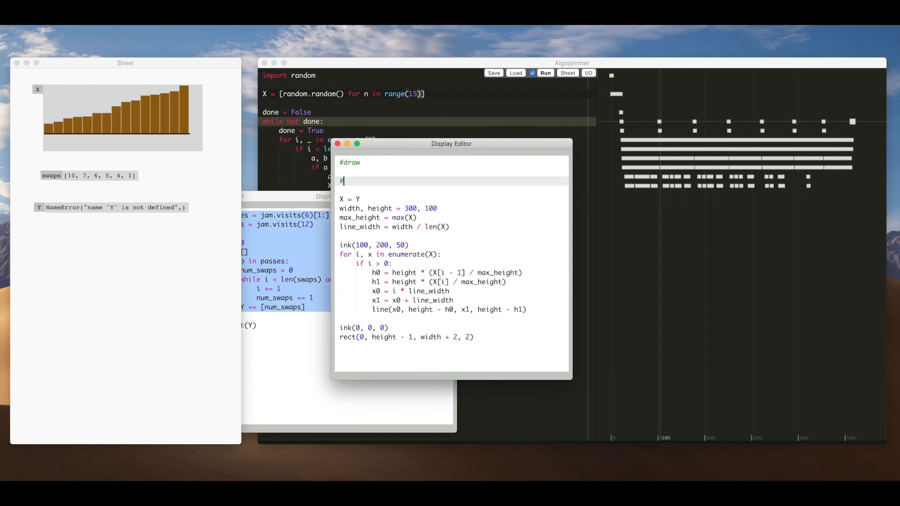
text(####################)
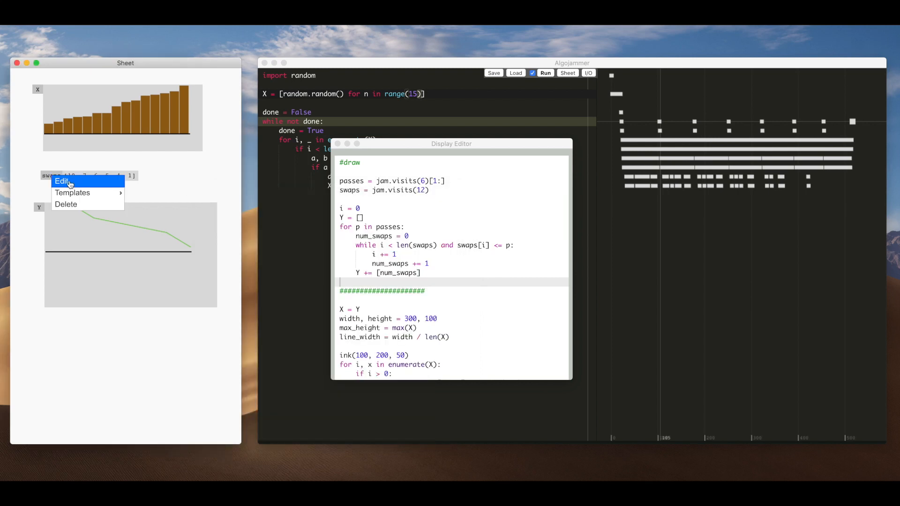
Delete the swaps text display and change the Y chart's x0 formula to use (i - 1).
click(63, 182)
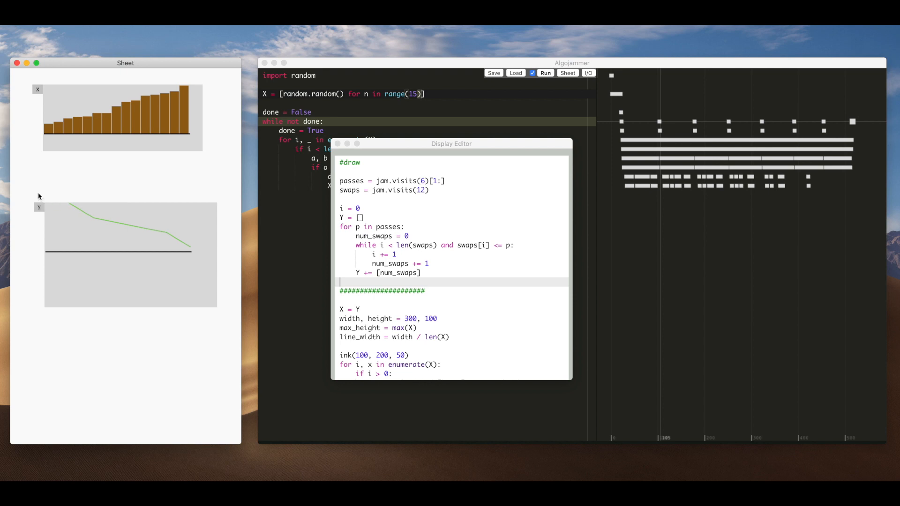
scroll(down, 3)
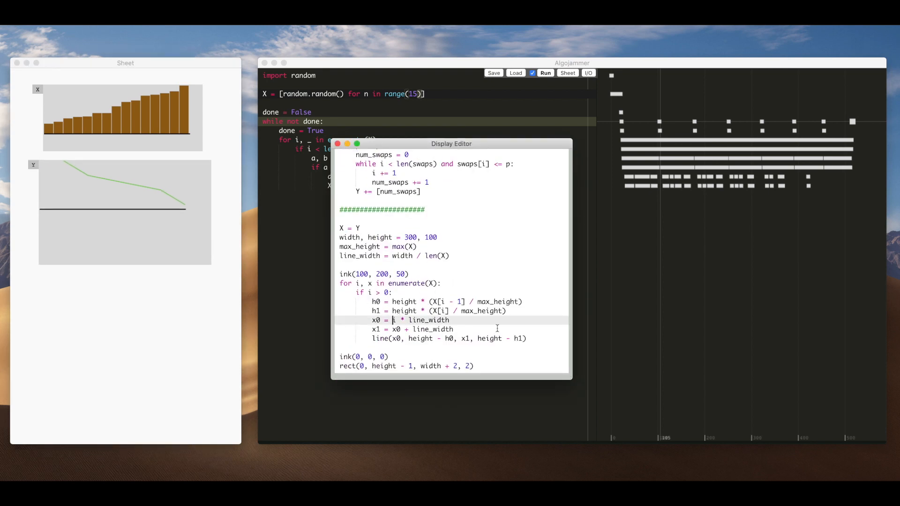
text((i -)
click(428, 93)
text(0)
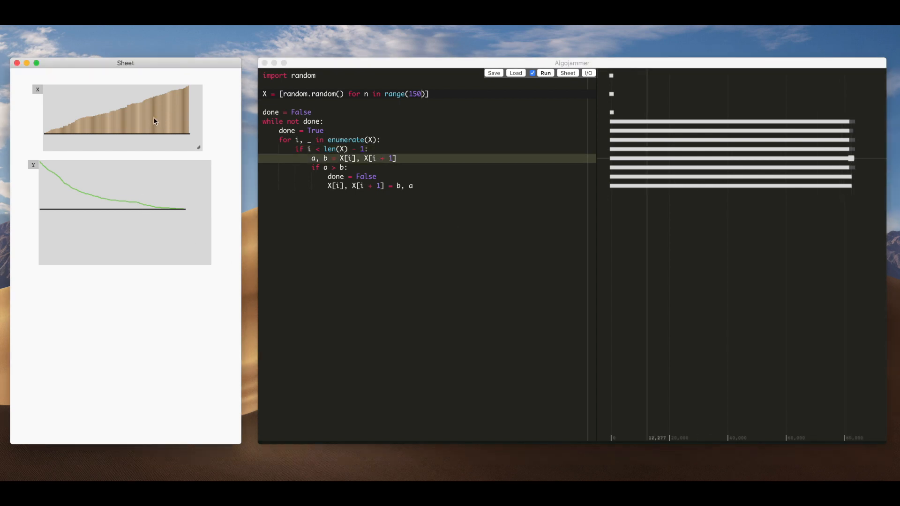
mouse_move(36, 89)
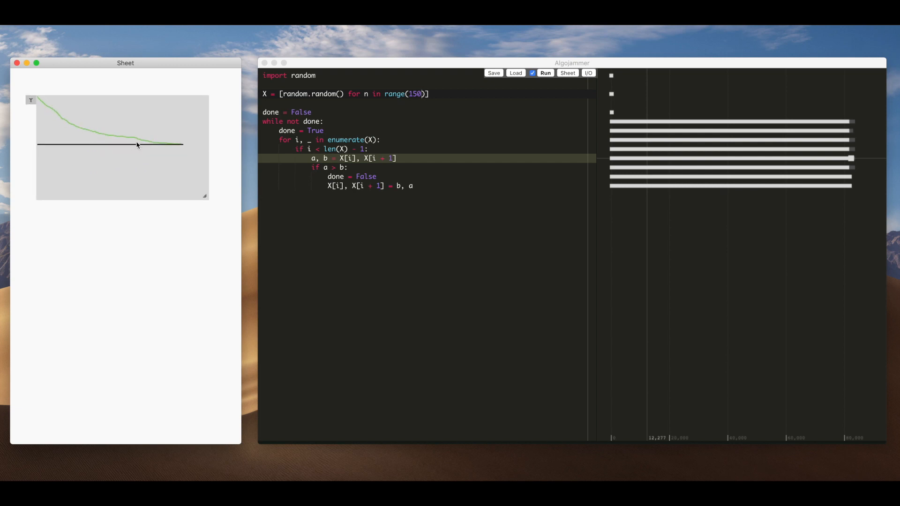
Delete the X bar chart and rerun the sort on range(1050) items.
click(420, 94)
text(0)
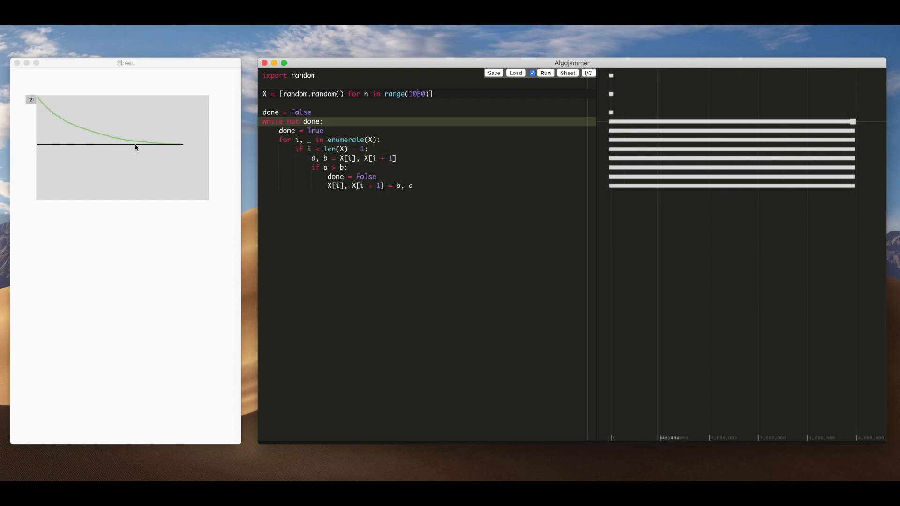
mouse_move(163, 184)
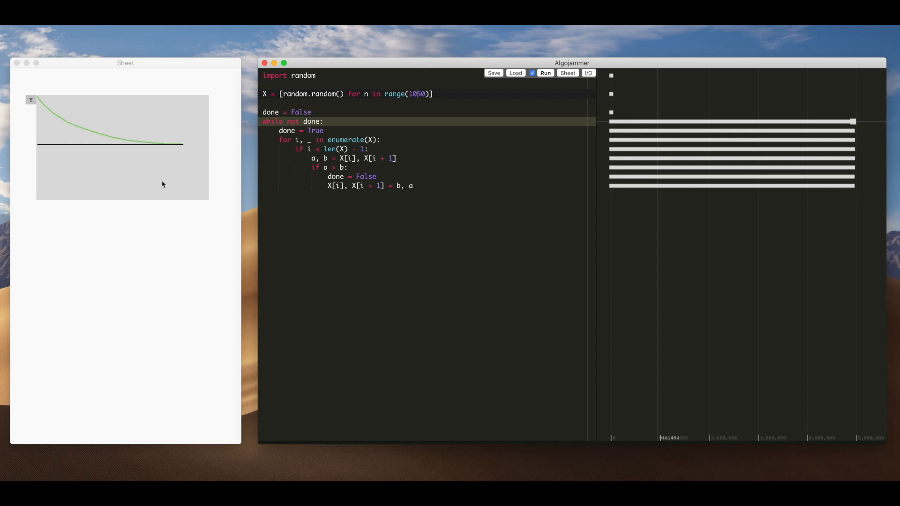